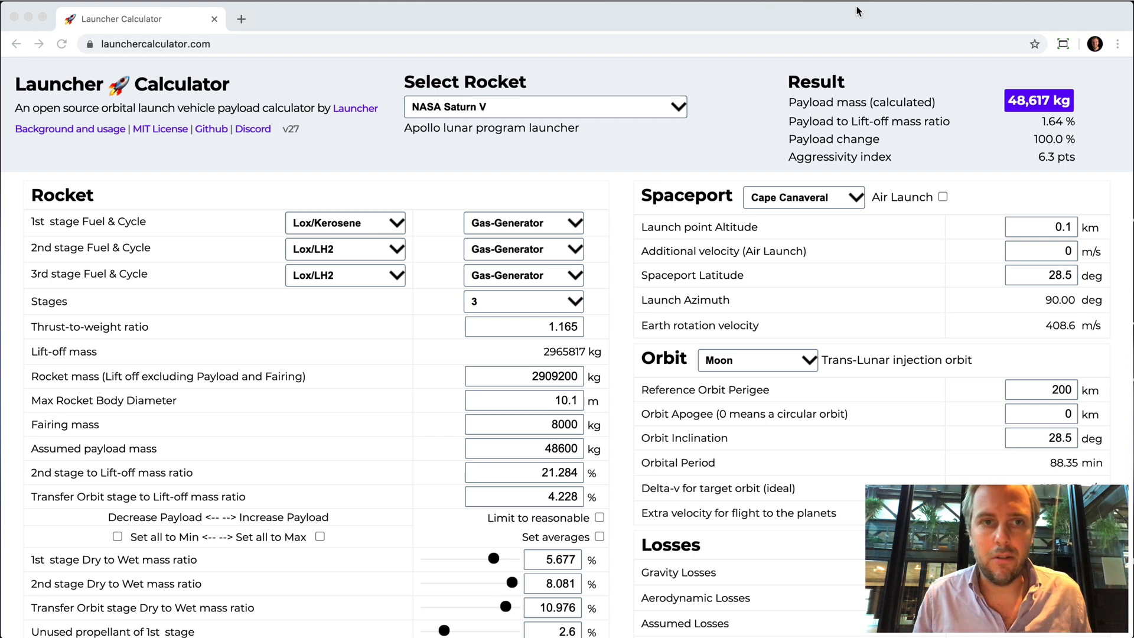
pyautogui.moveTo(126, 48)
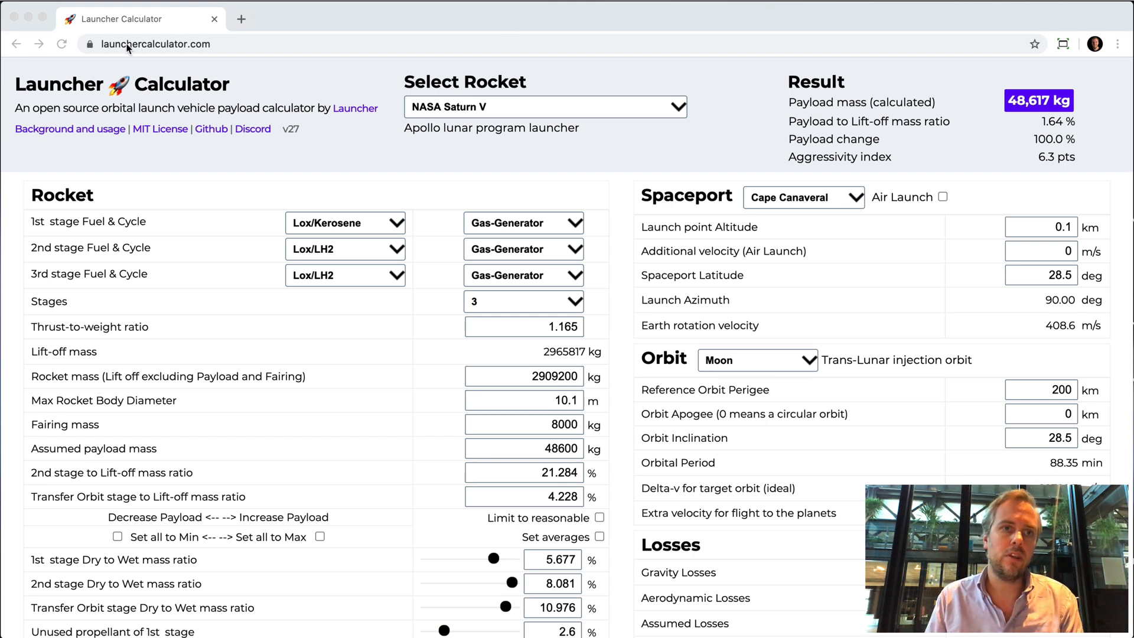
pyautogui.moveTo(218, 64)
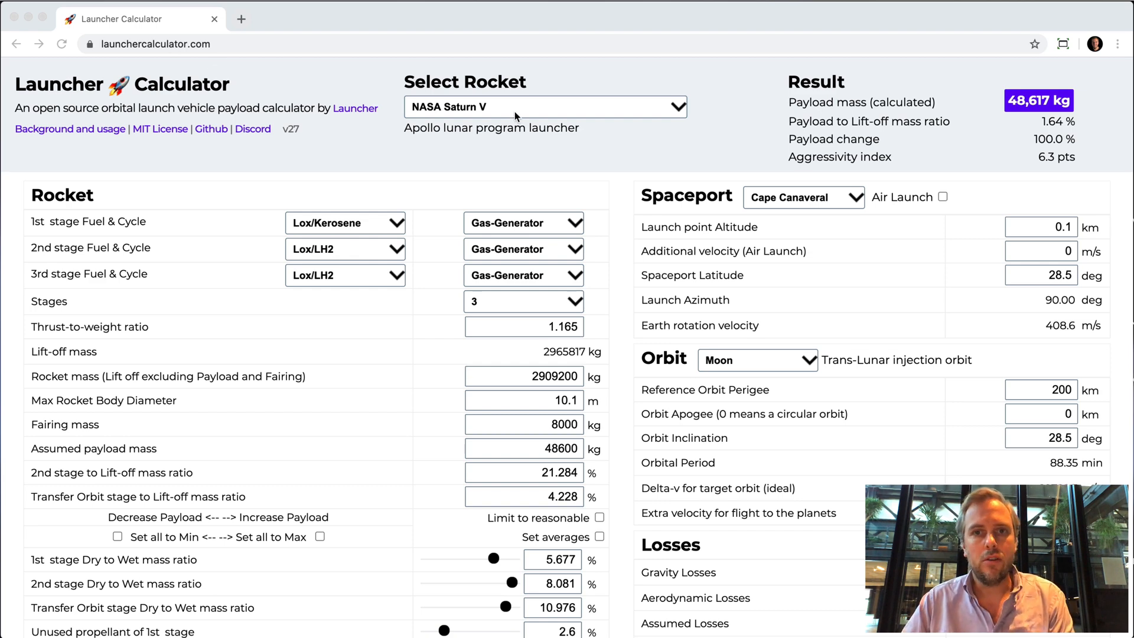
# - Choose the Launcher Rocket-1 preset, giving a 750 kg payload to low Earth orbit
pyautogui.click(544, 106)
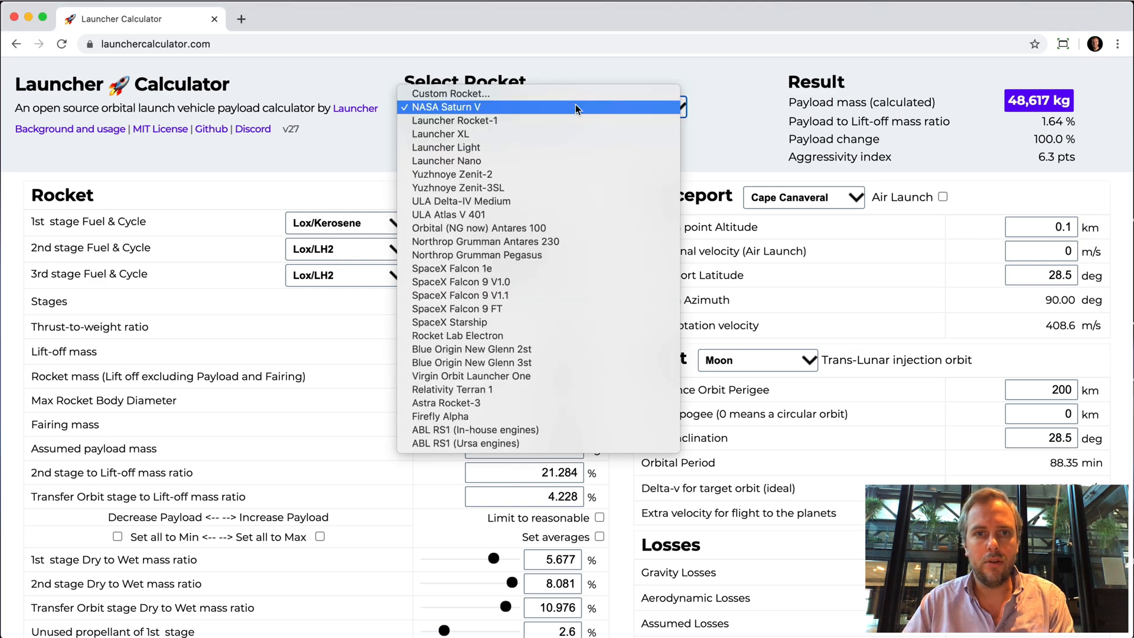
pyautogui.moveTo(576, 107)
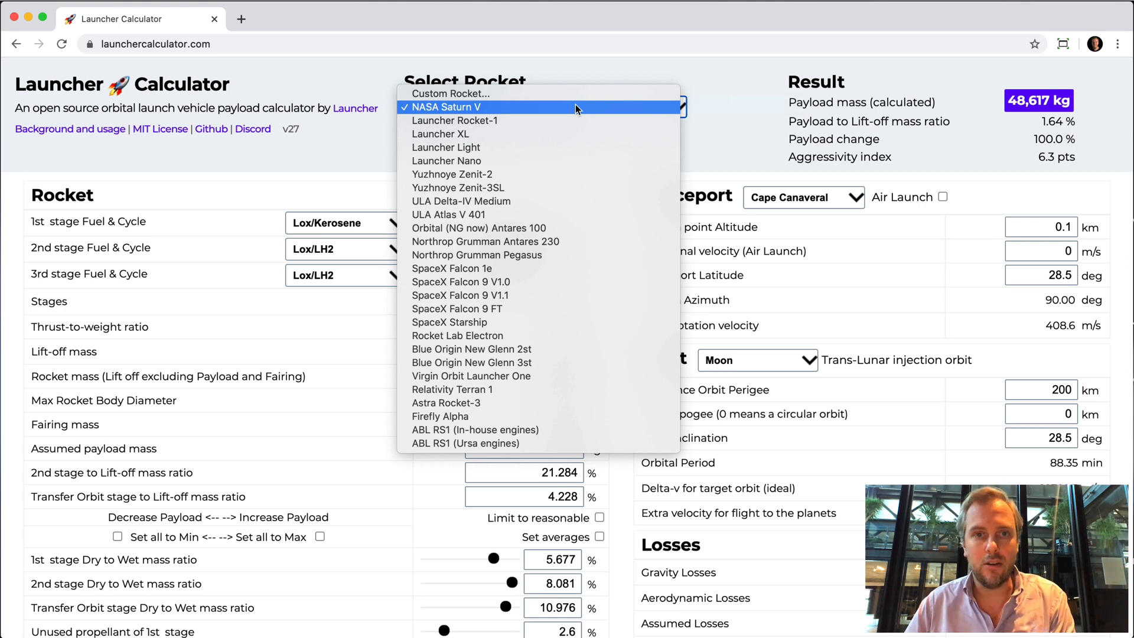
pyautogui.click(455, 120)
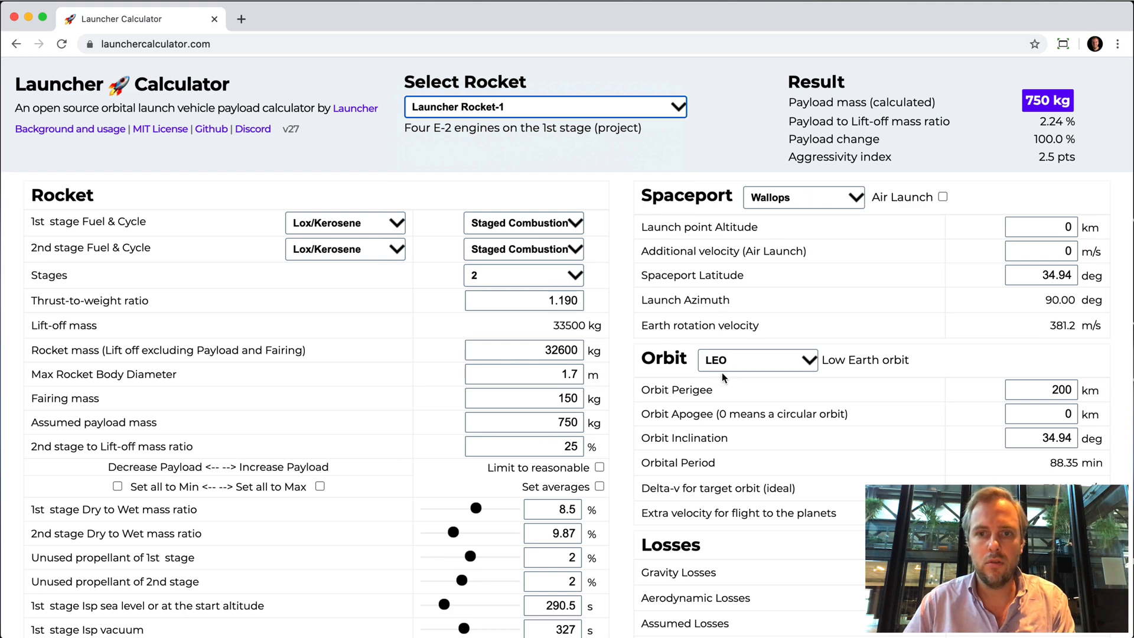
# - Load the SpaceX Falcon 9 FT preset and target the Moon after trying a sun-synchronous orbit
pyautogui.click(544, 107)
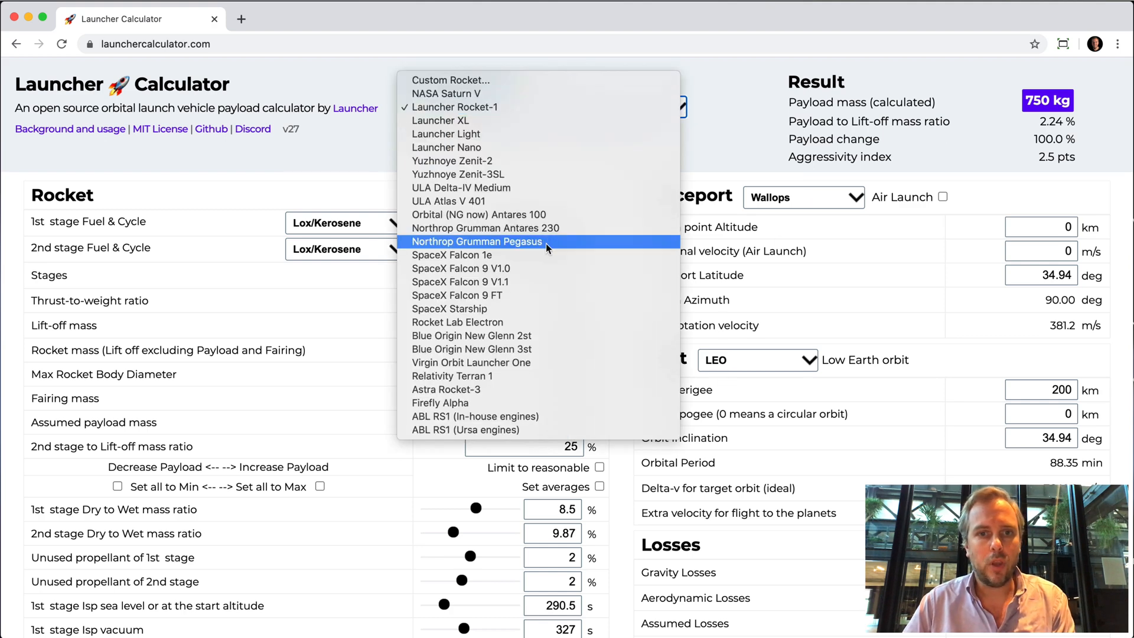
pyautogui.click(457, 296)
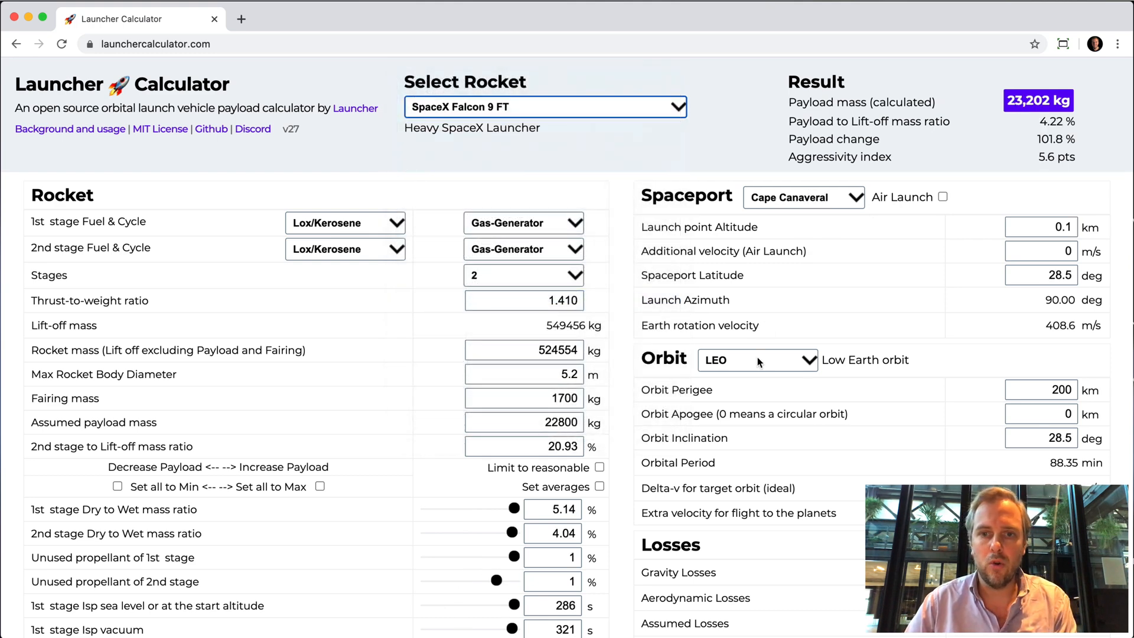
pyautogui.click(757, 359)
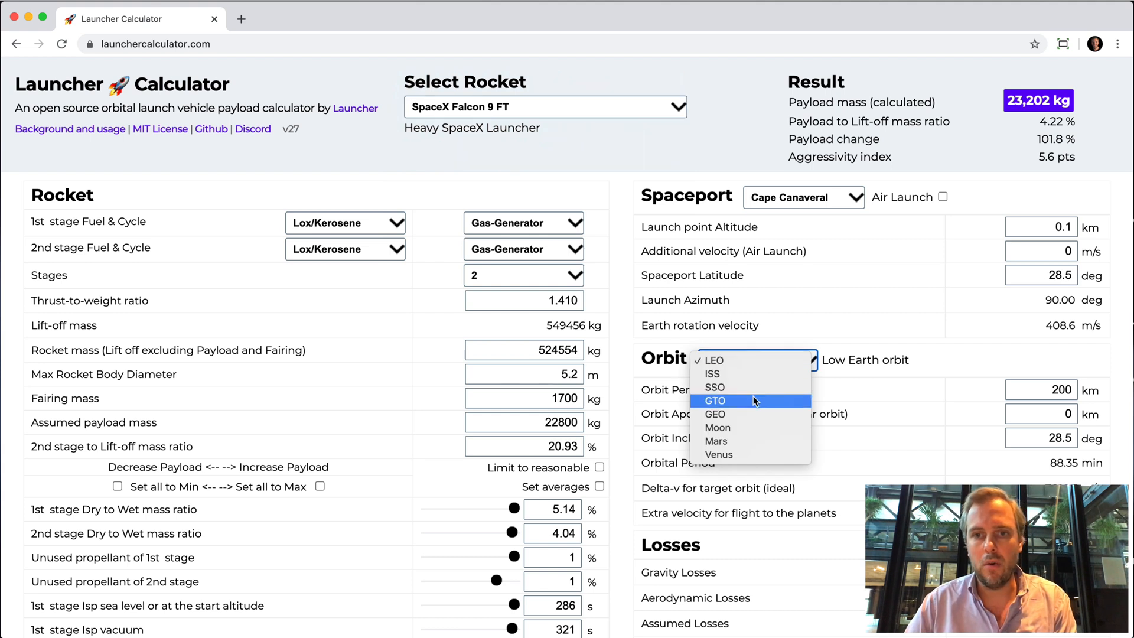
pyautogui.click(713, 387)
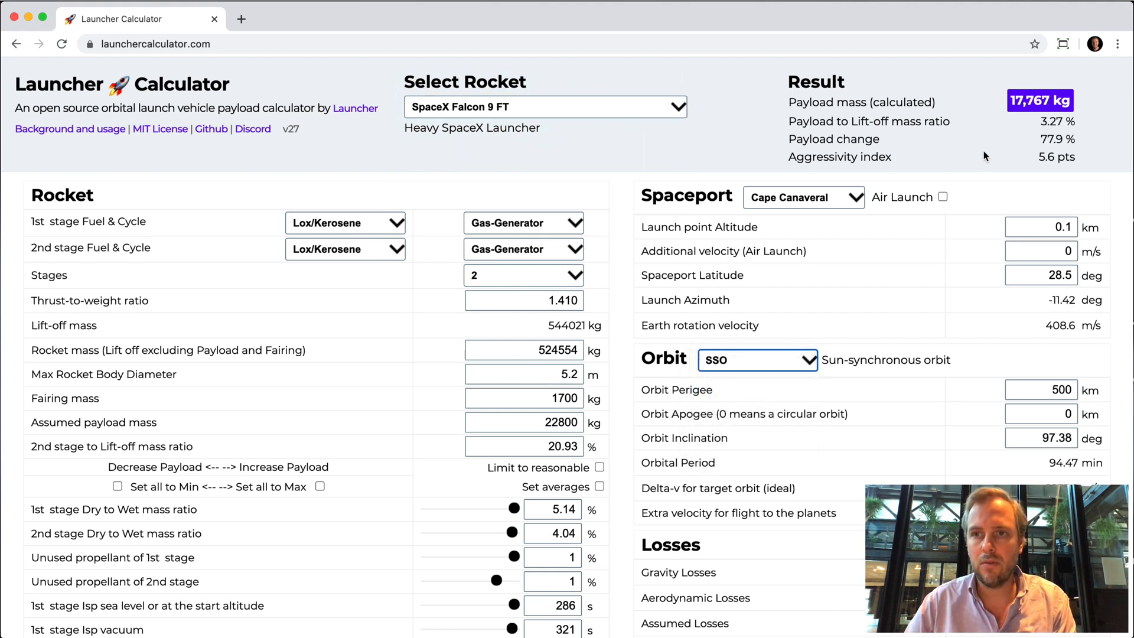
pyautogui.click(756, 359)
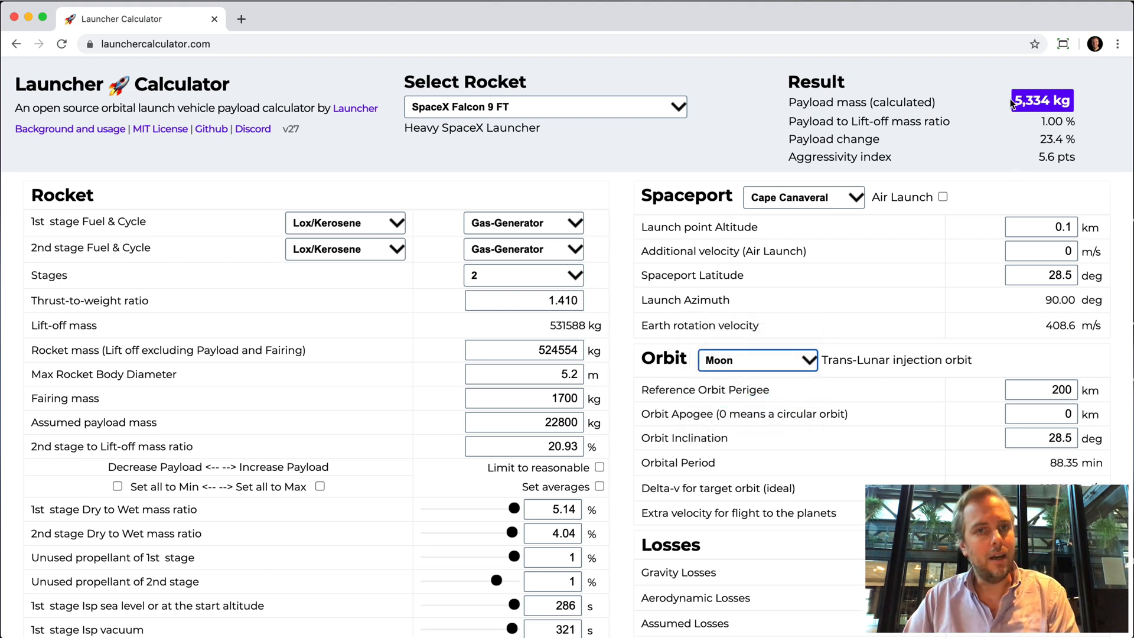
# - Launch the Falcon 9 FT from Wallops, giving 5,243 kg to a trans-lunar orbit
pyautogui.click(802, 198)
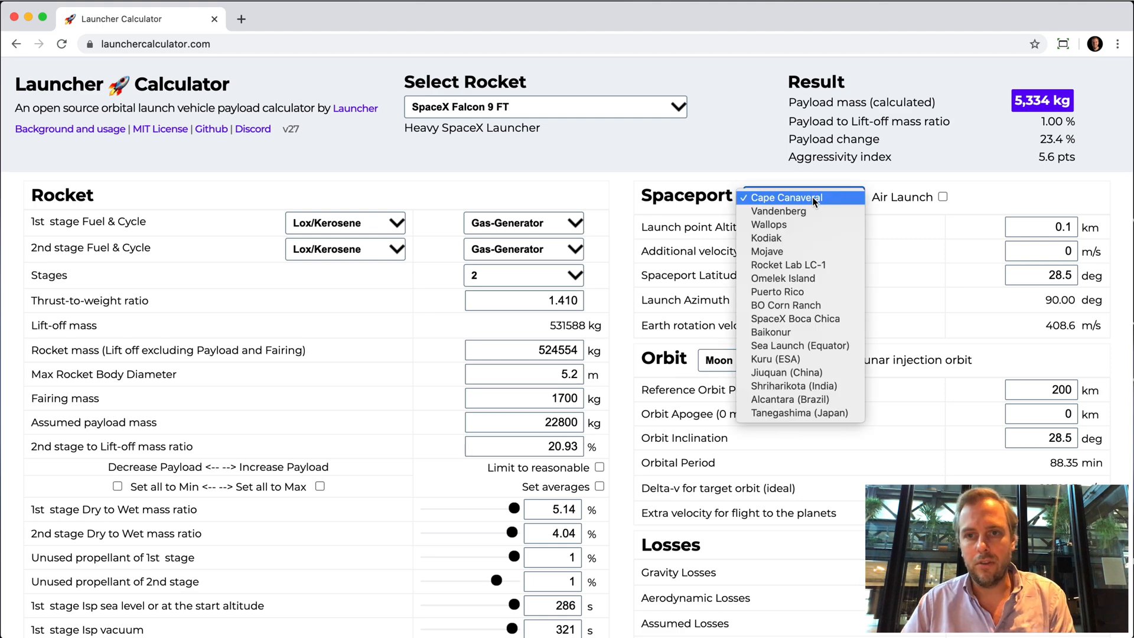
pyautogui.moveTo(795, 238)
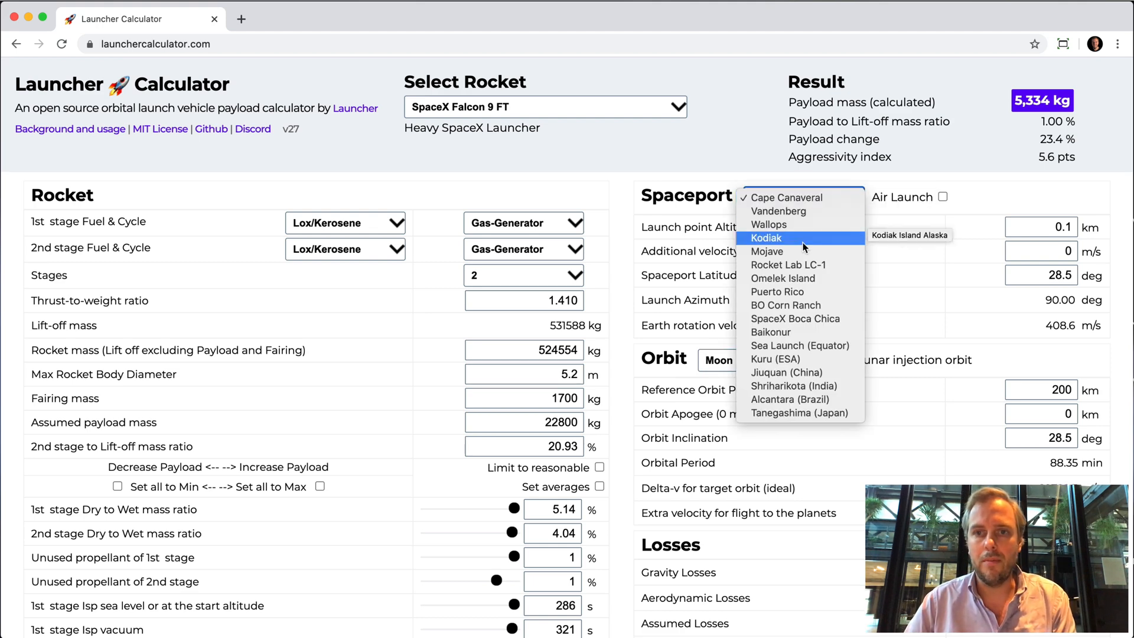
pyautogui.click(768, 225)
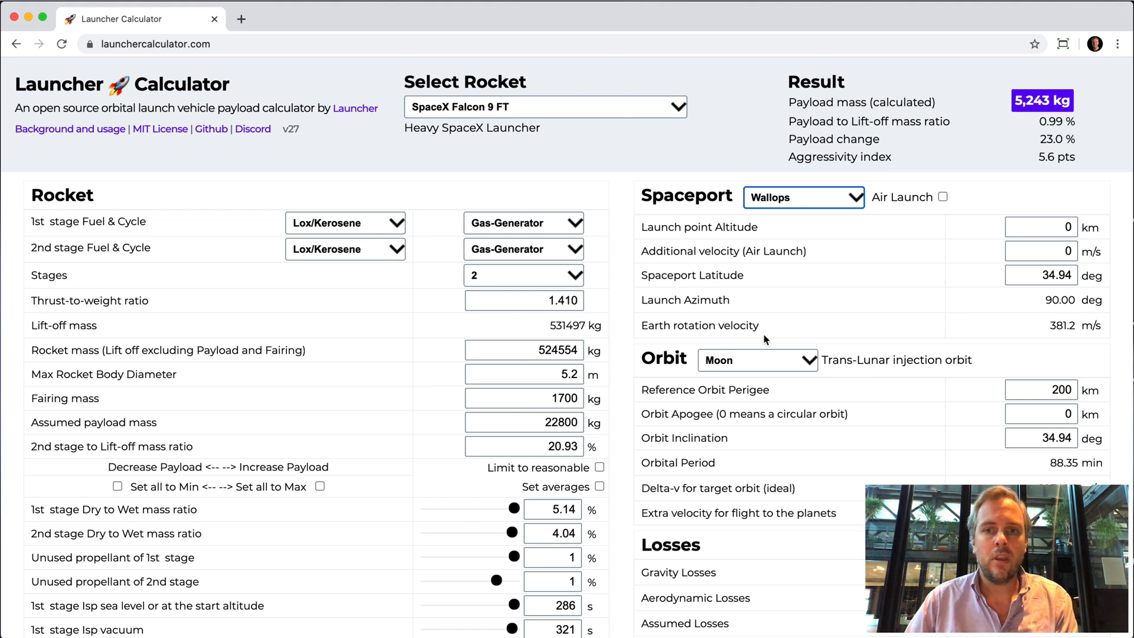
pyautogui.moveTo(719, 359)
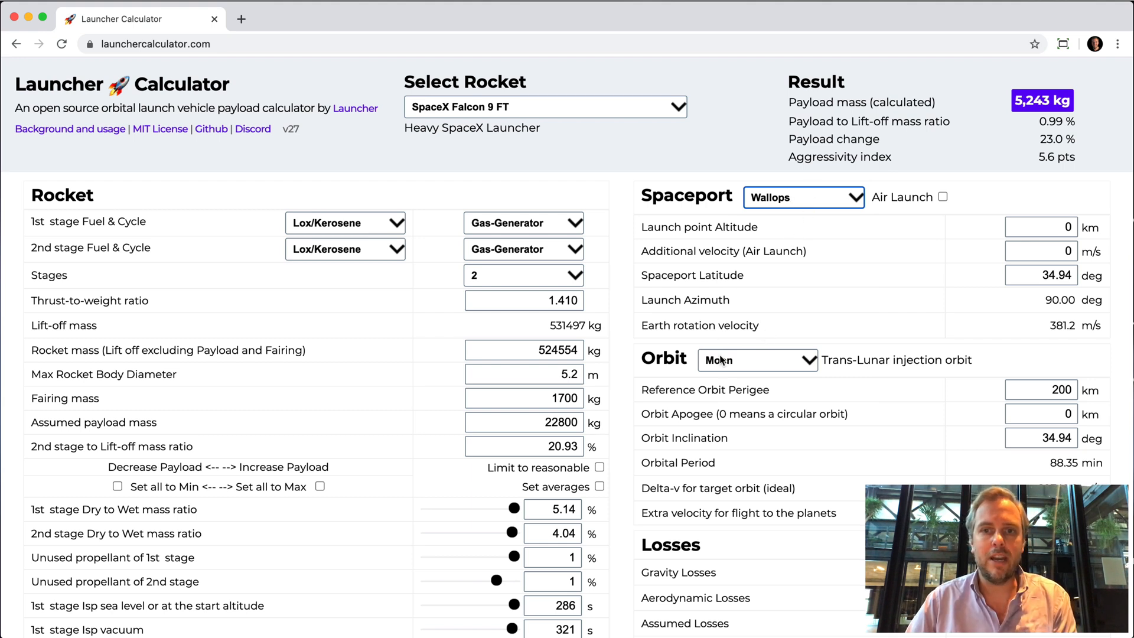
pyautogui.moveTo(732, 375)
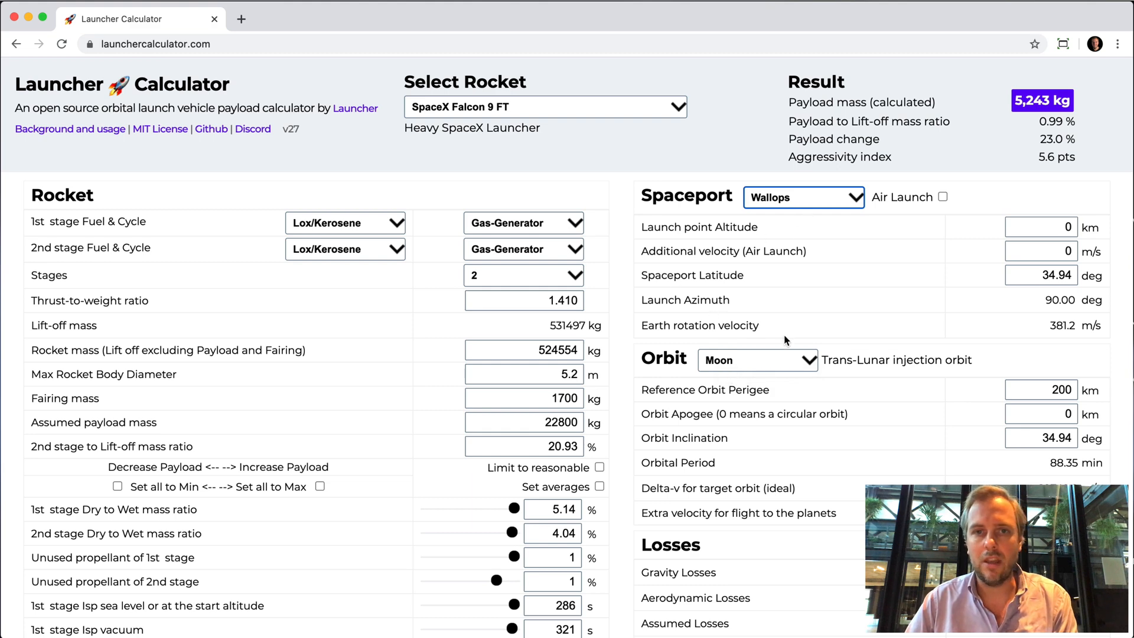
pyautogui.click(543, 106)
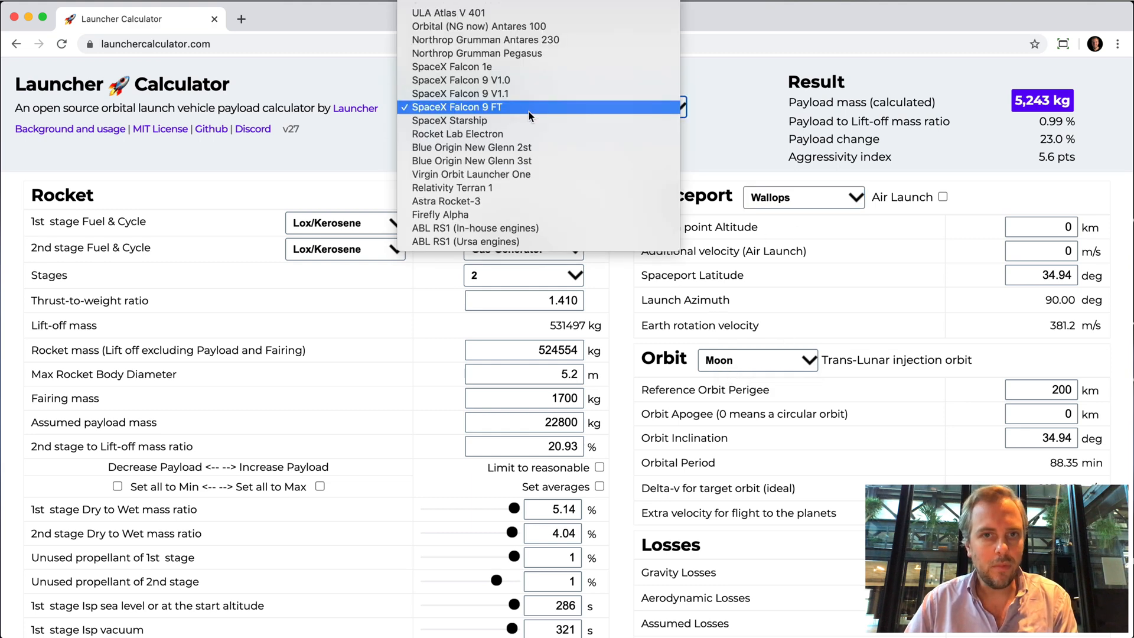
# - Return to the Launcher Rocket-1 preset and keep it selected
pyautogui.click(452, 106)
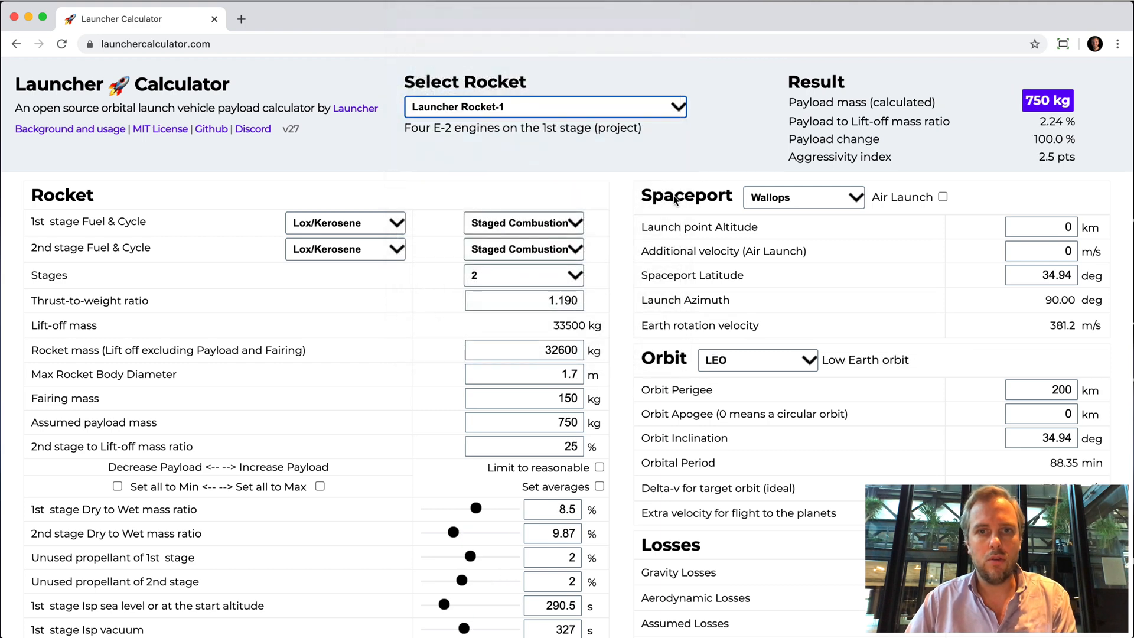
pyautogui.click(543, 107)
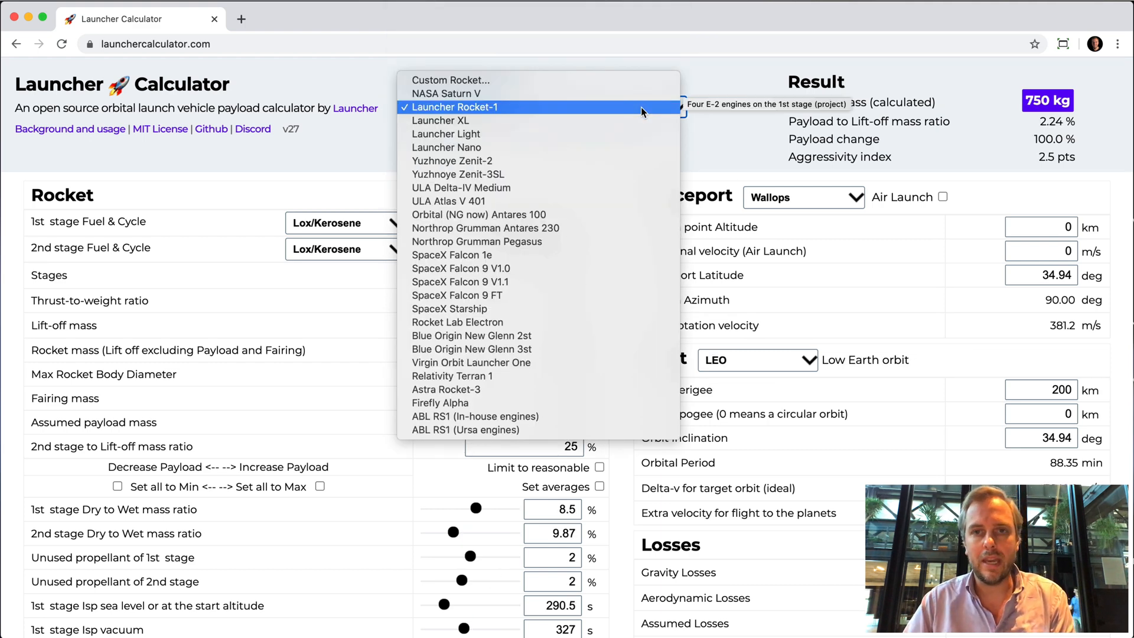
pyautogui.click(457, 107)
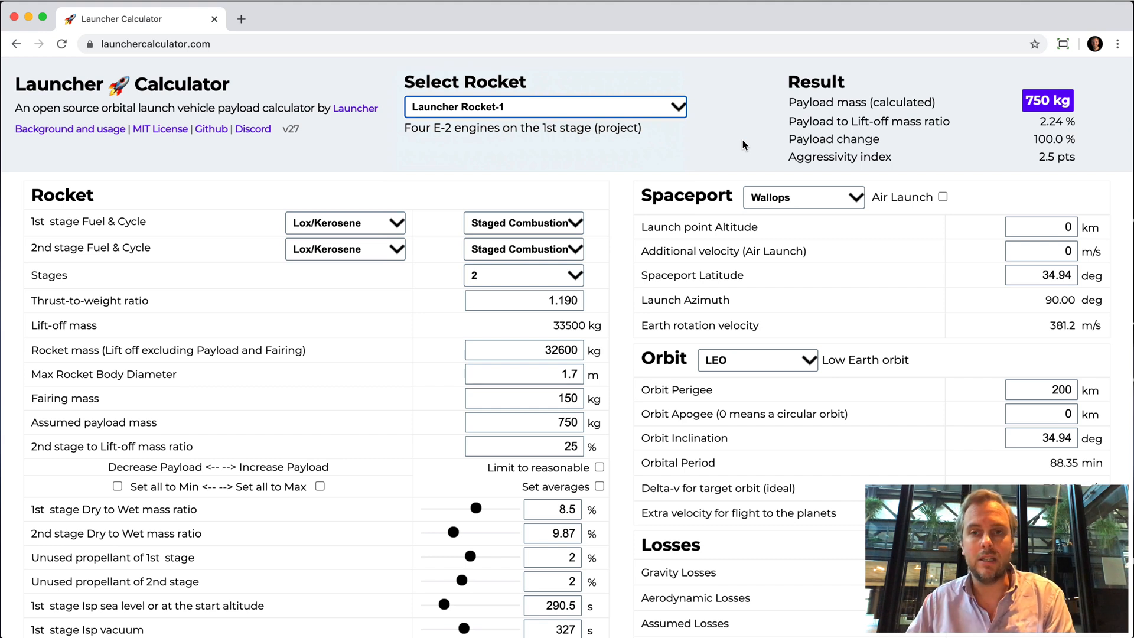
pyautogui.moveTo(715, 238)
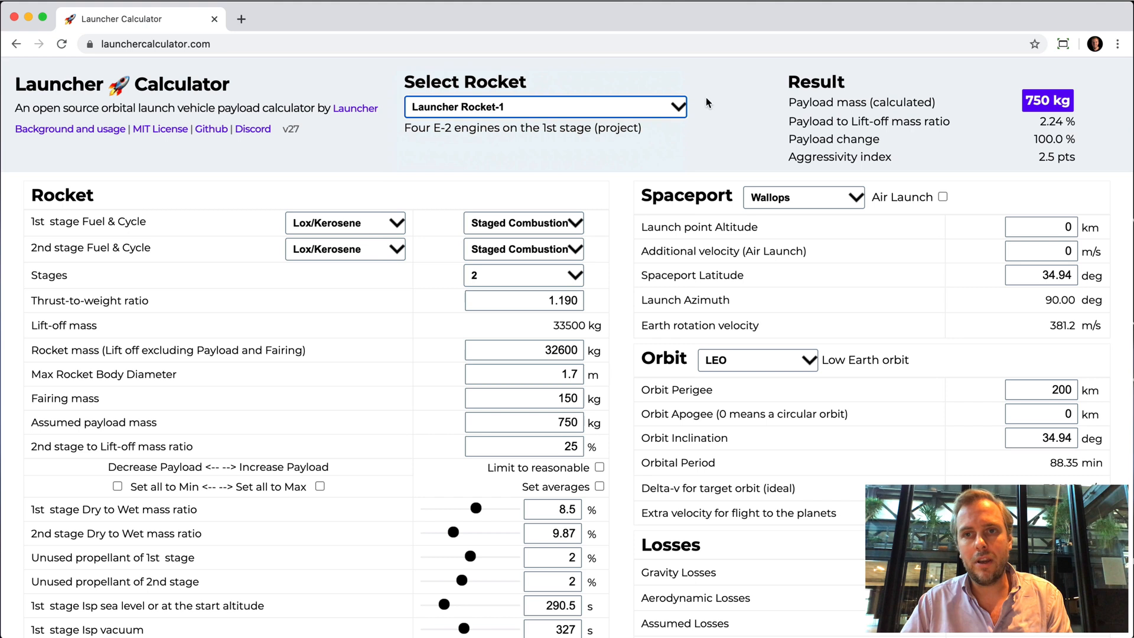
pyautogui.moveTo(737, 363)
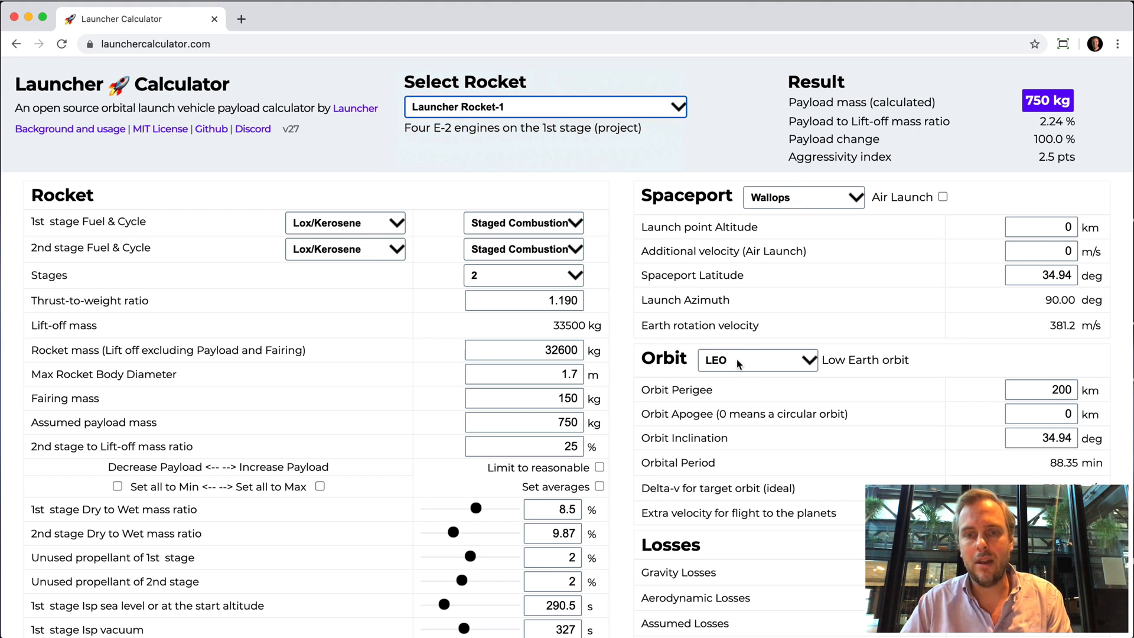
pyautogui.moveTo(1083, 116)
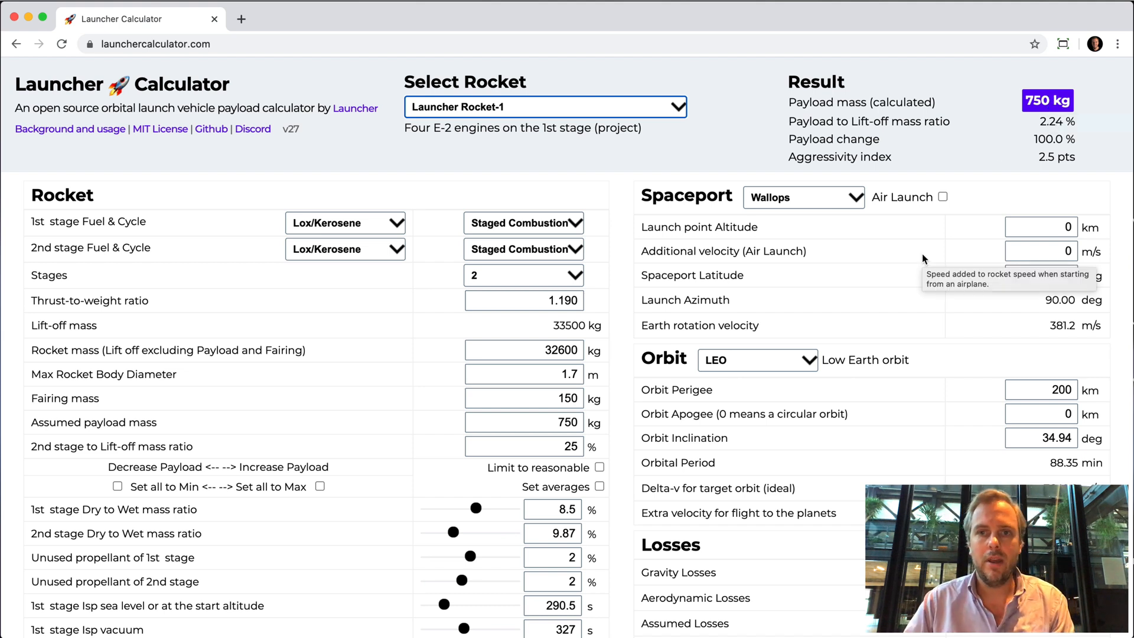
# - Try a sun-synchronous orbit for Launcher Rocket-1 (452 kg), then pick low Earth orbit again
pyautogui.click(756, 359)
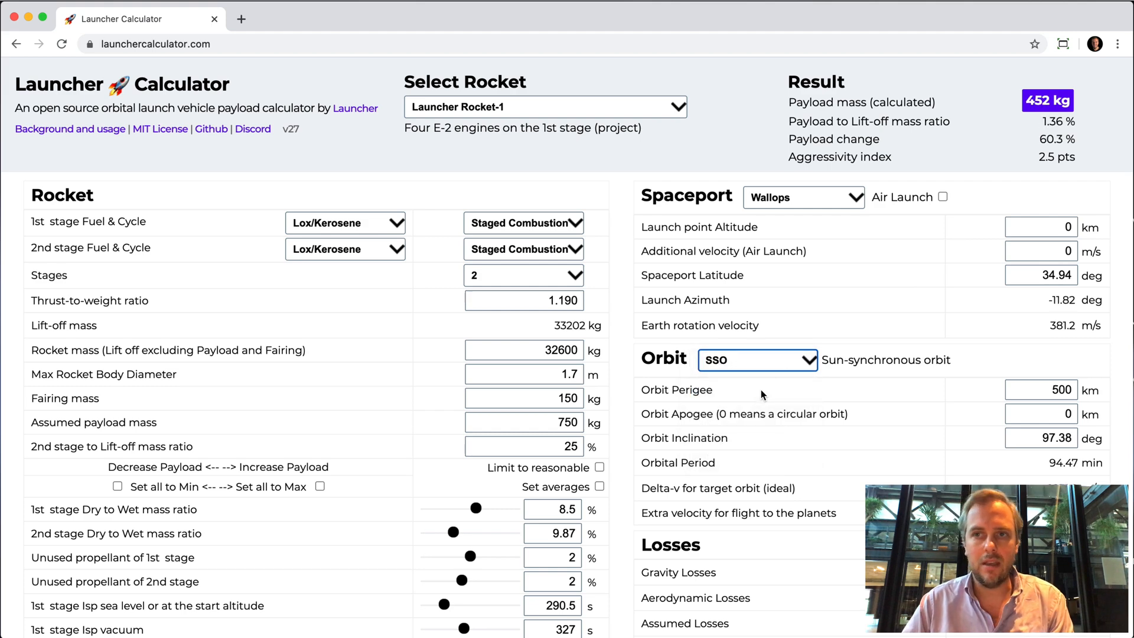
pyautogui.click(756, 359)
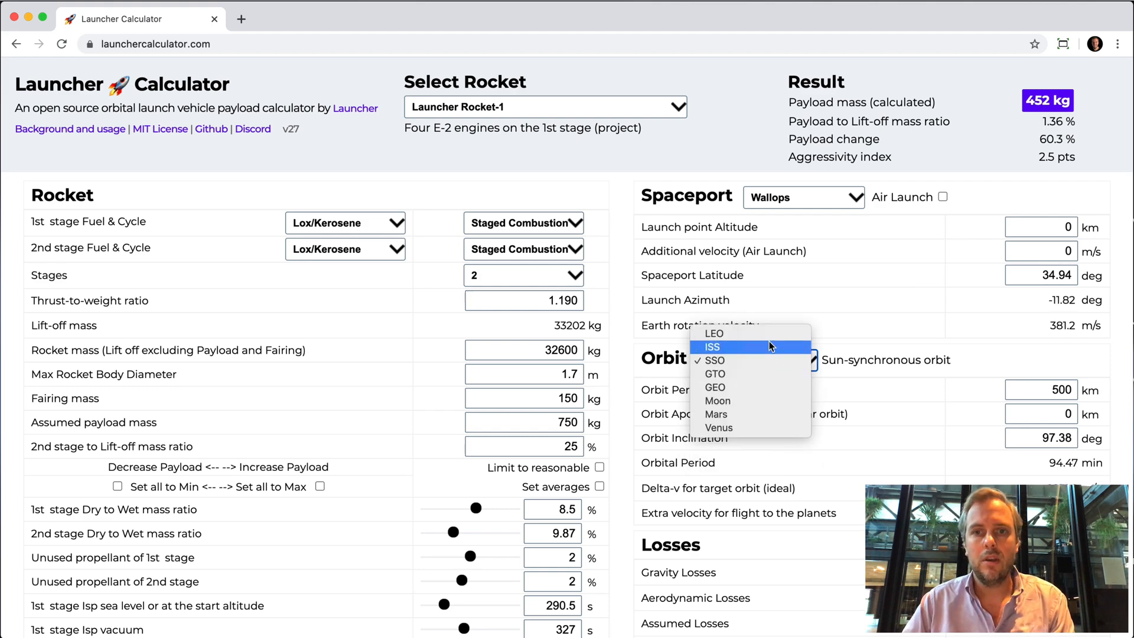
pyautogui.click(713, 333)
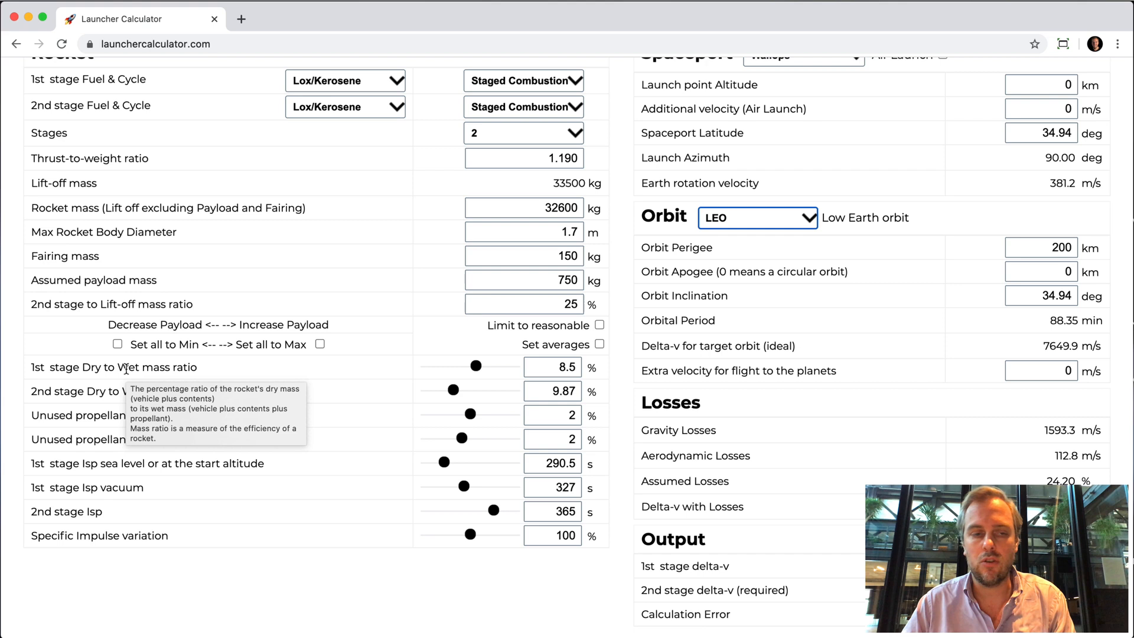
pyautogui.moveTo(337, 387)
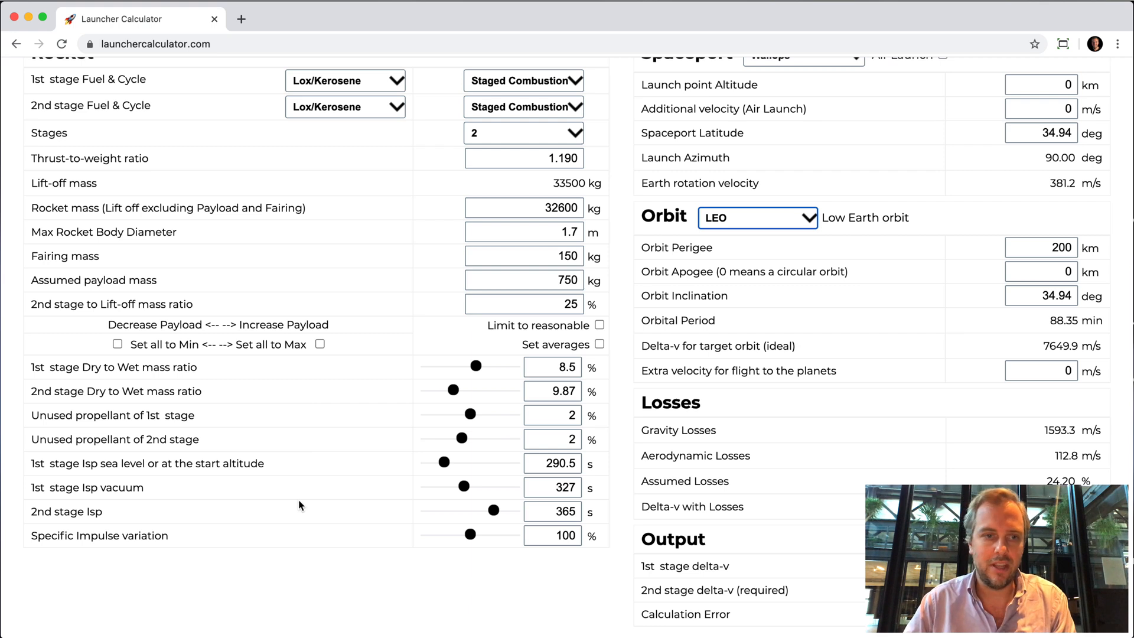
pyautogui.moveTo(161, 430)
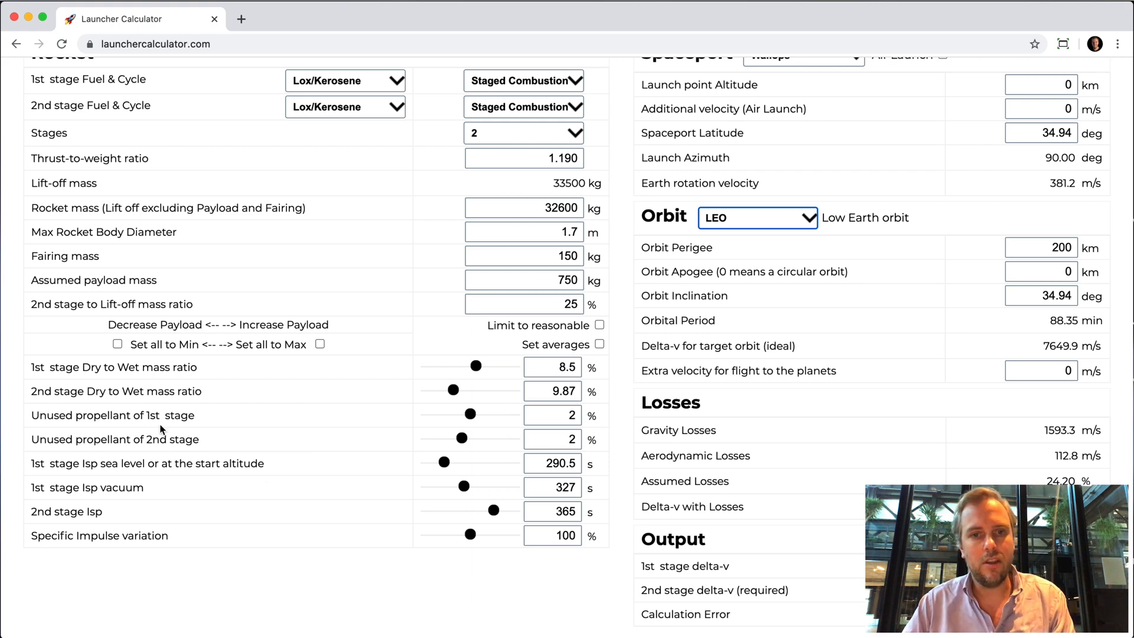
pyautogui.moveTo(168, 456)
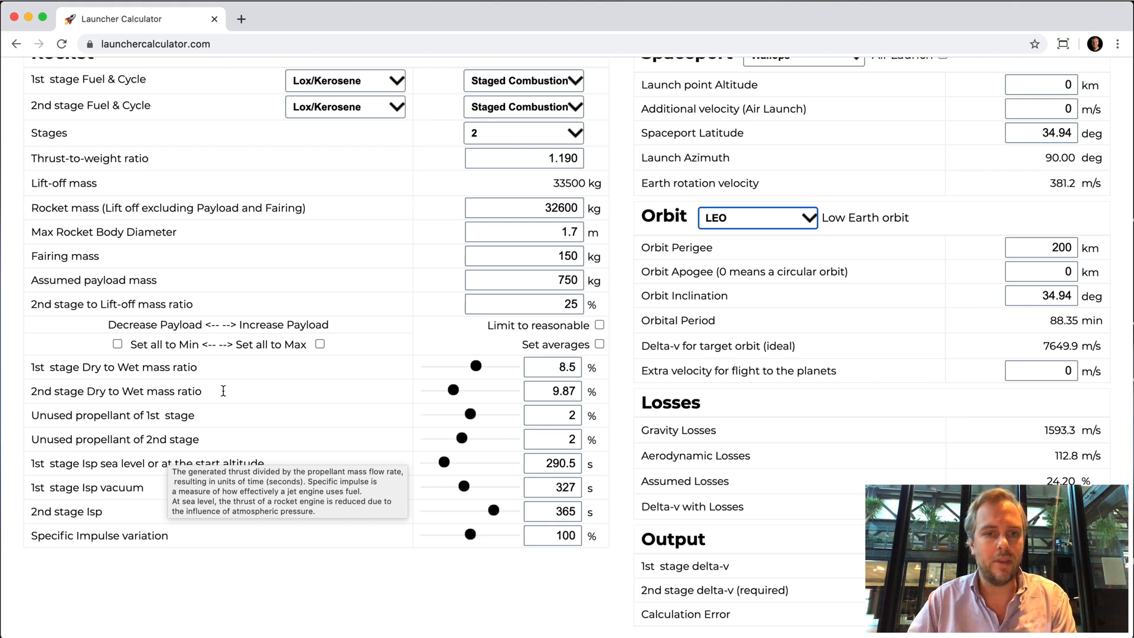
pyautogui.moveTo(577, 431)
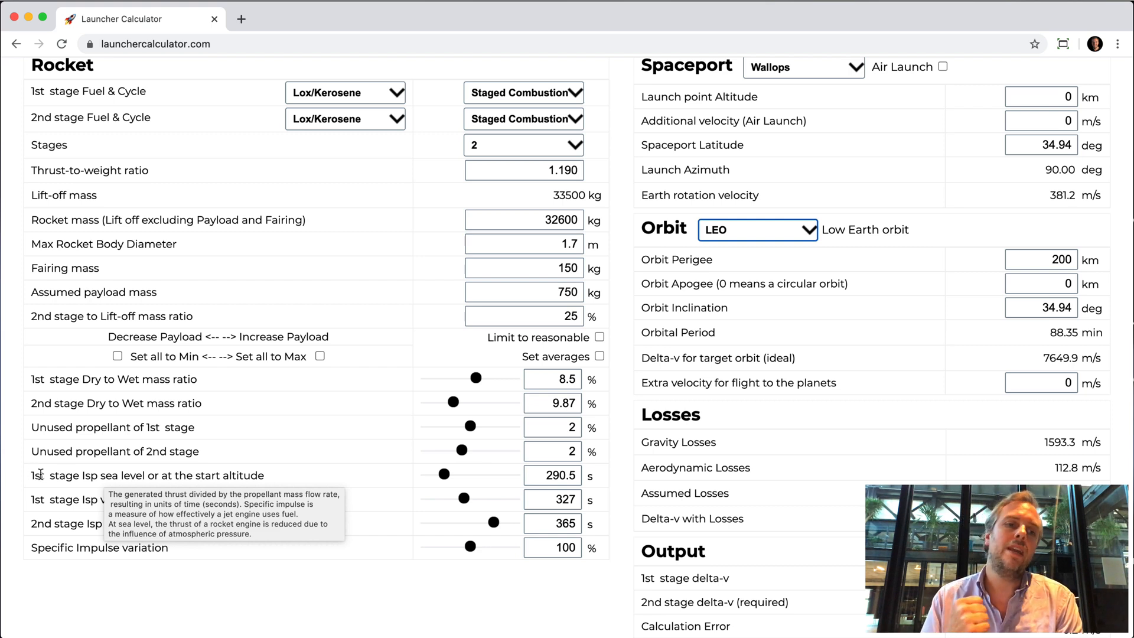
pyautogui.moveTo(61, 504)
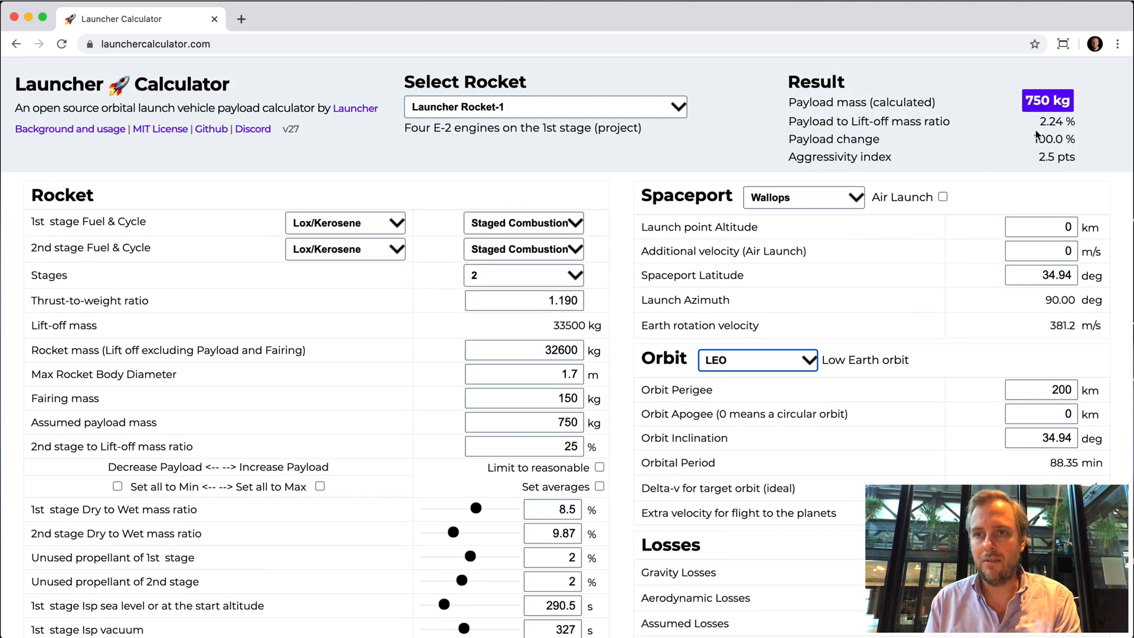
pyautogui.scroll(-3)
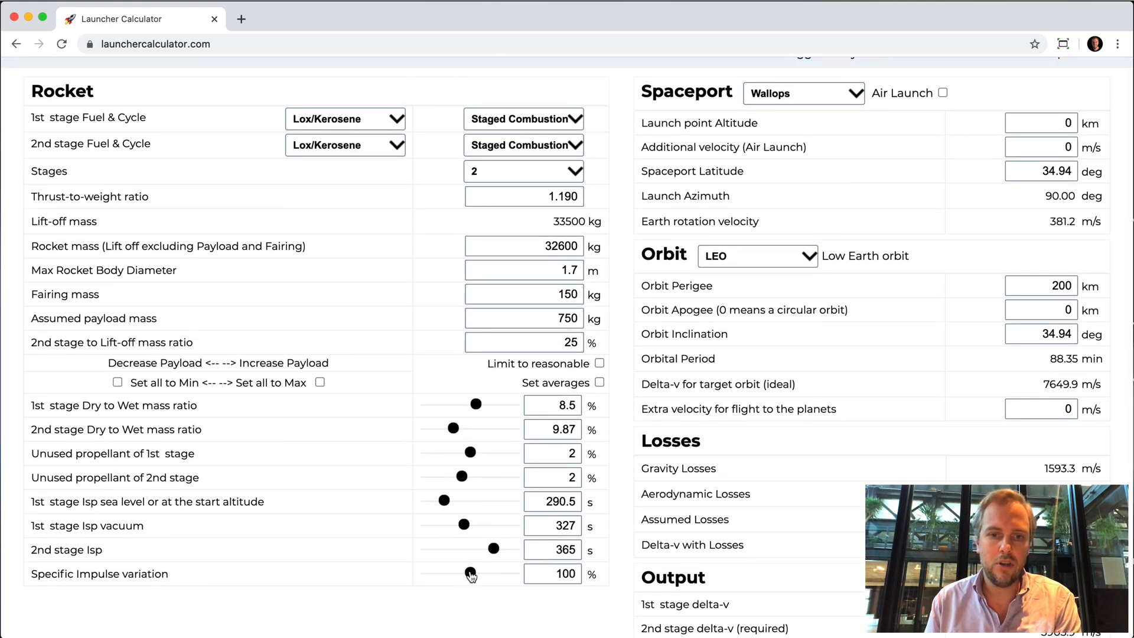
pyautogui.moveTo(471, 573); pyautogui.dragTo(509, 572)
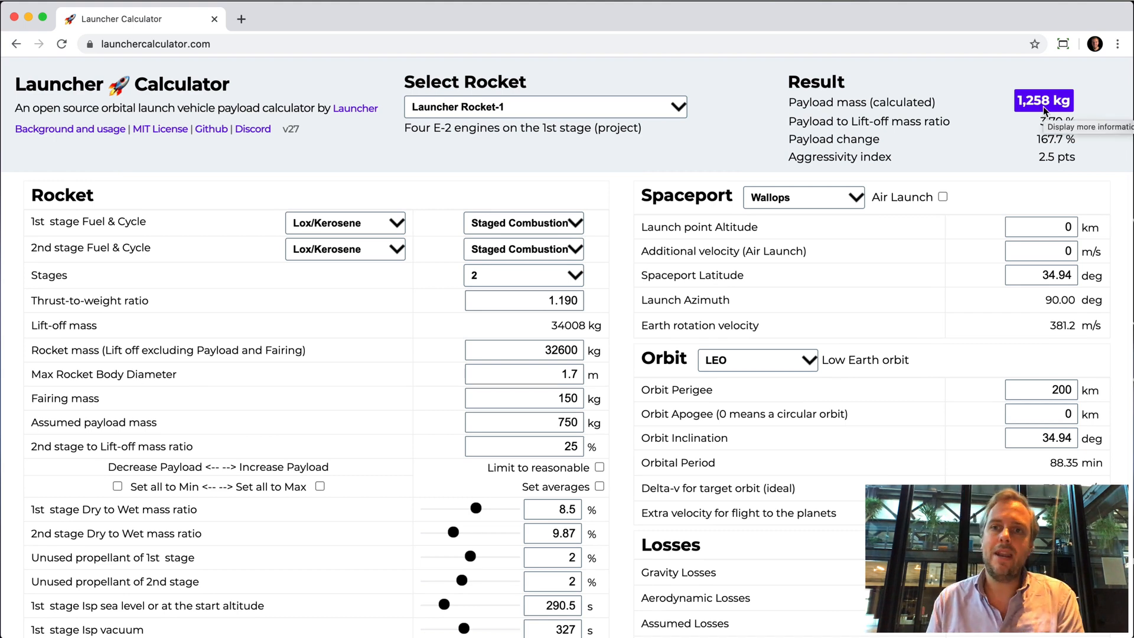
pyautogui.moveTo(1018, 130)
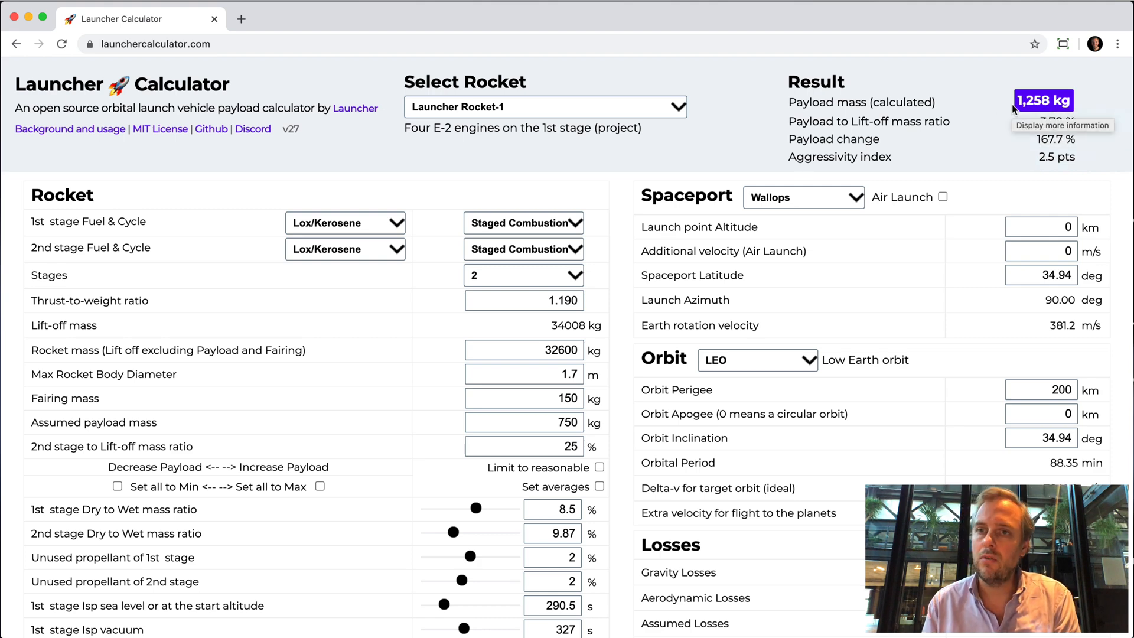
pyautogui.scroll(-3)
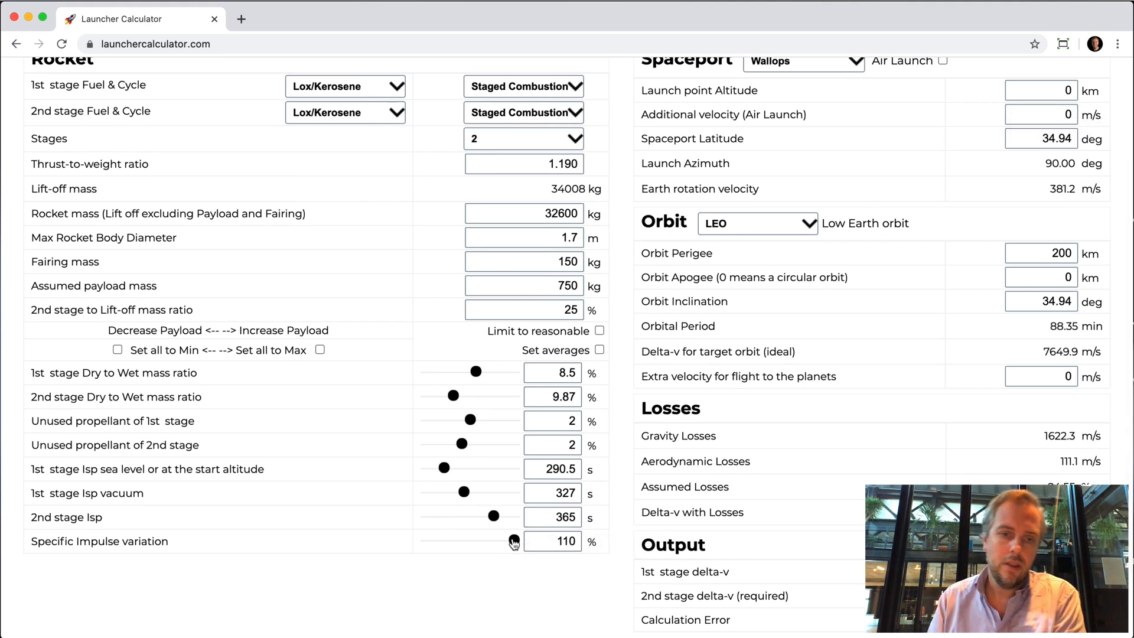
pyautogui.moveTo(514, 540); pyautogui.dragTo(426, 540)
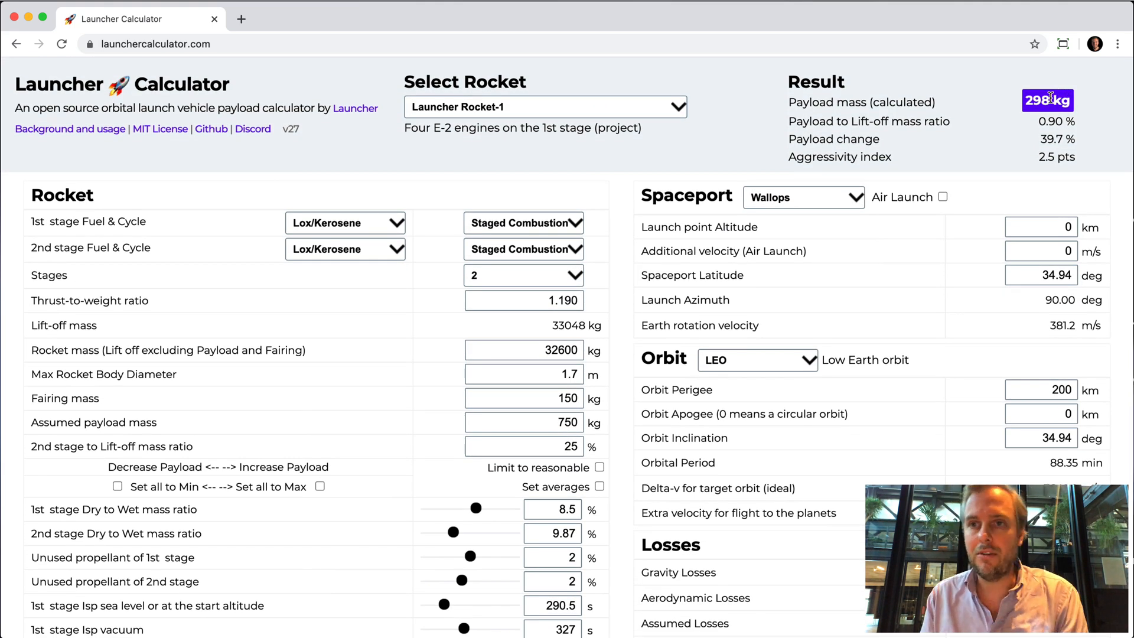
pyautogui.moveTo(1047, 100)
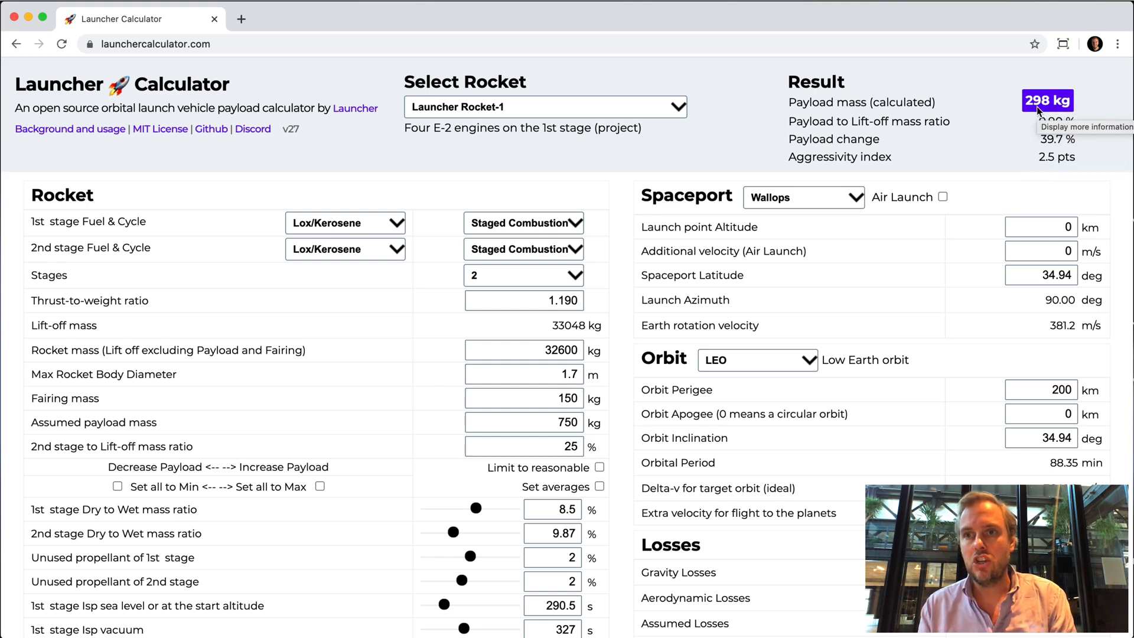
pyautogui.scroll(-3)
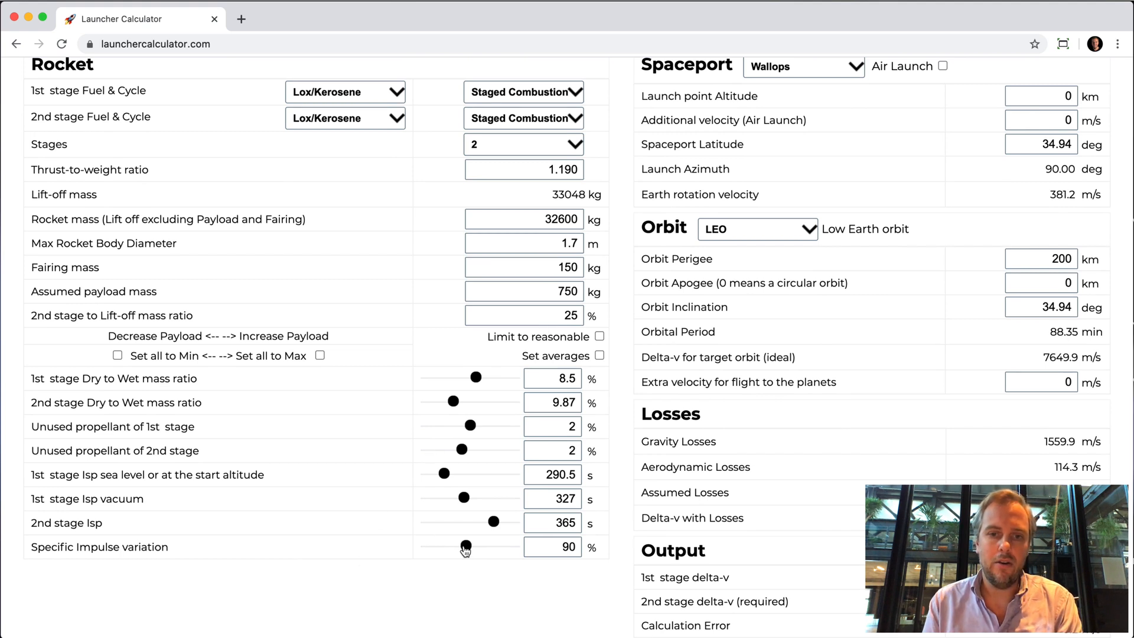
pyautogui.moveTo(465, 547); pyautogui.dragTo(472, 546)
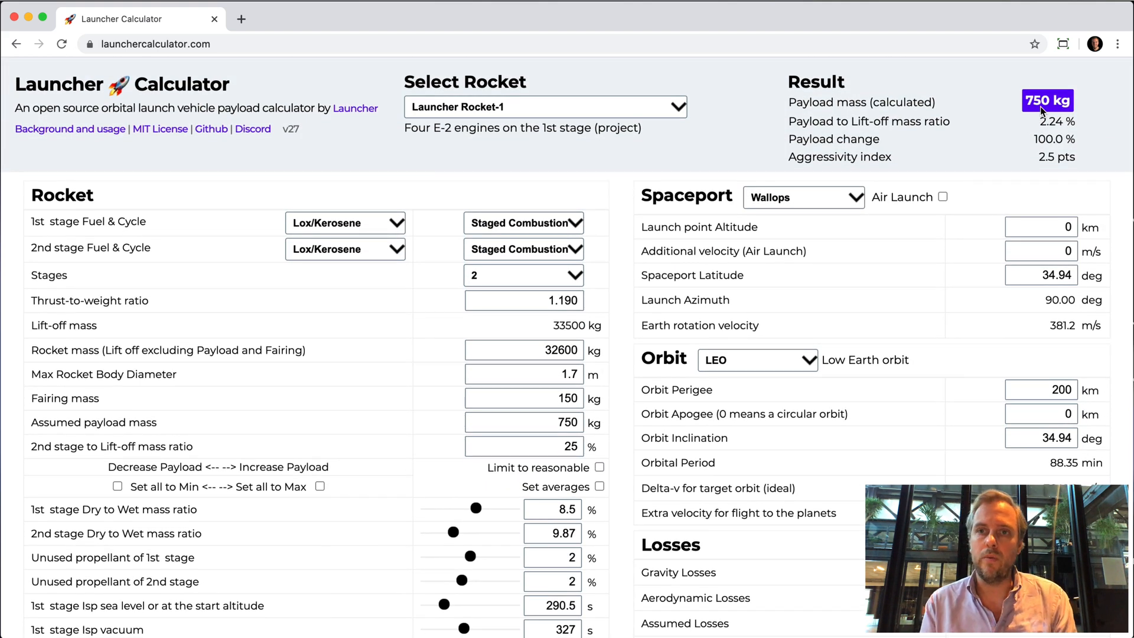
pyautogui.scroll(-3)
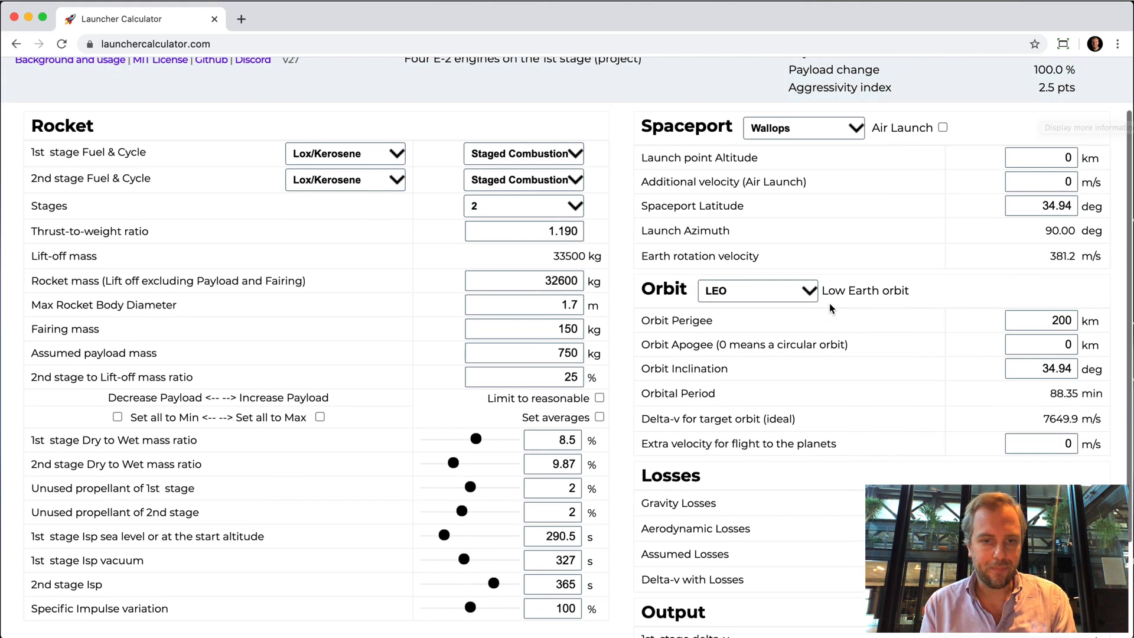
pyautogui.scroll(-3)
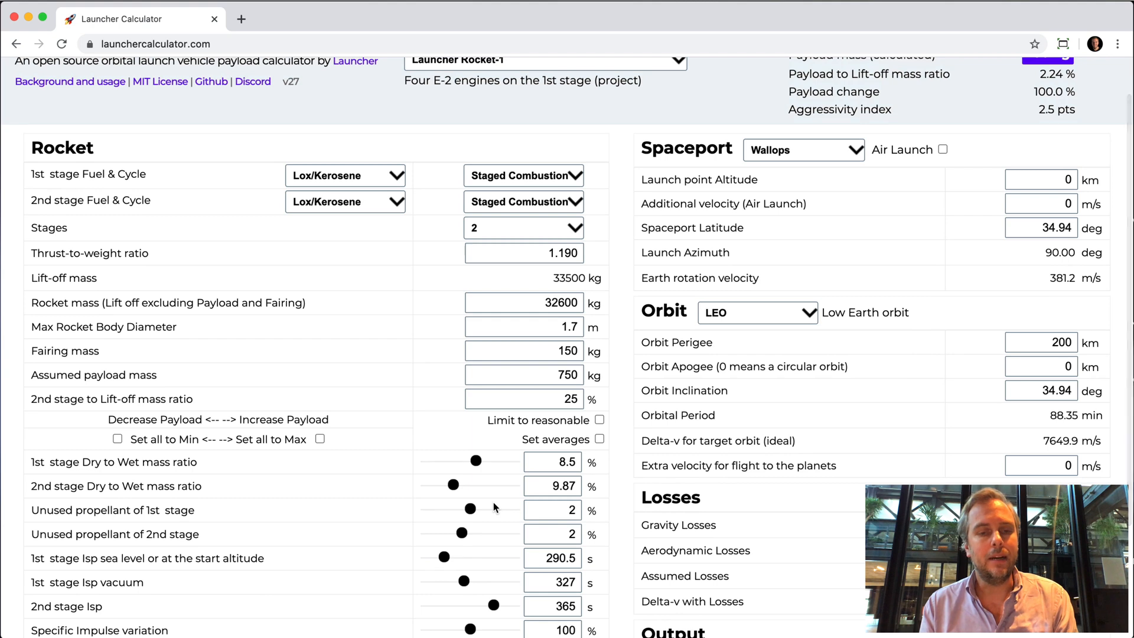
pyautogui.moveTo(497, 523)
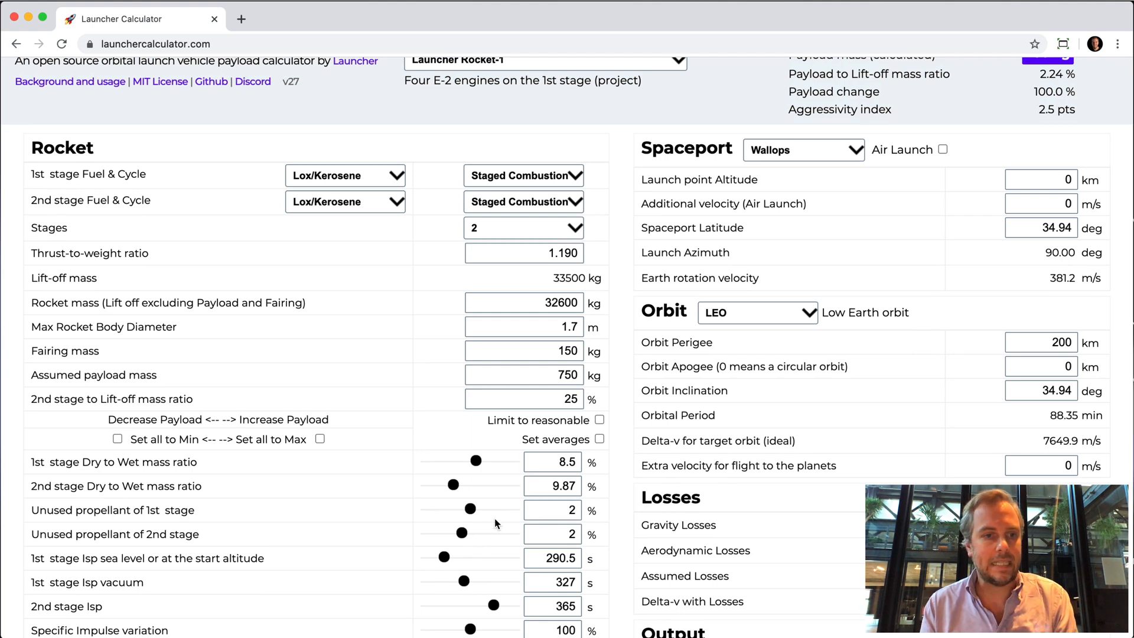
pyautogui.moveTo(192, 460)
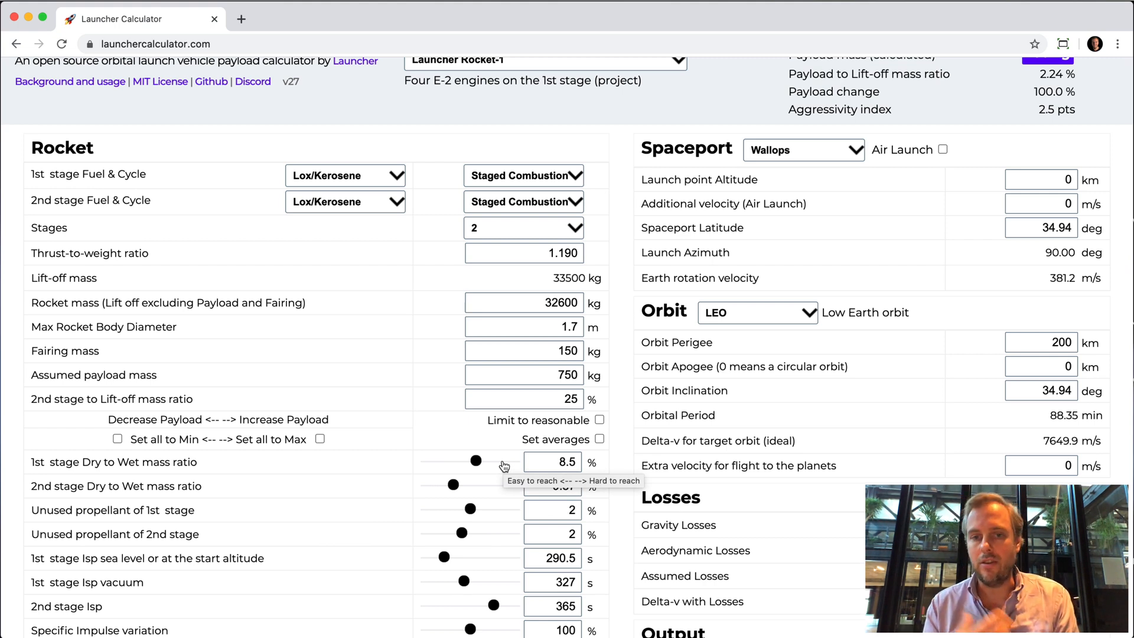
pyautogui.moveTo(665, 347)
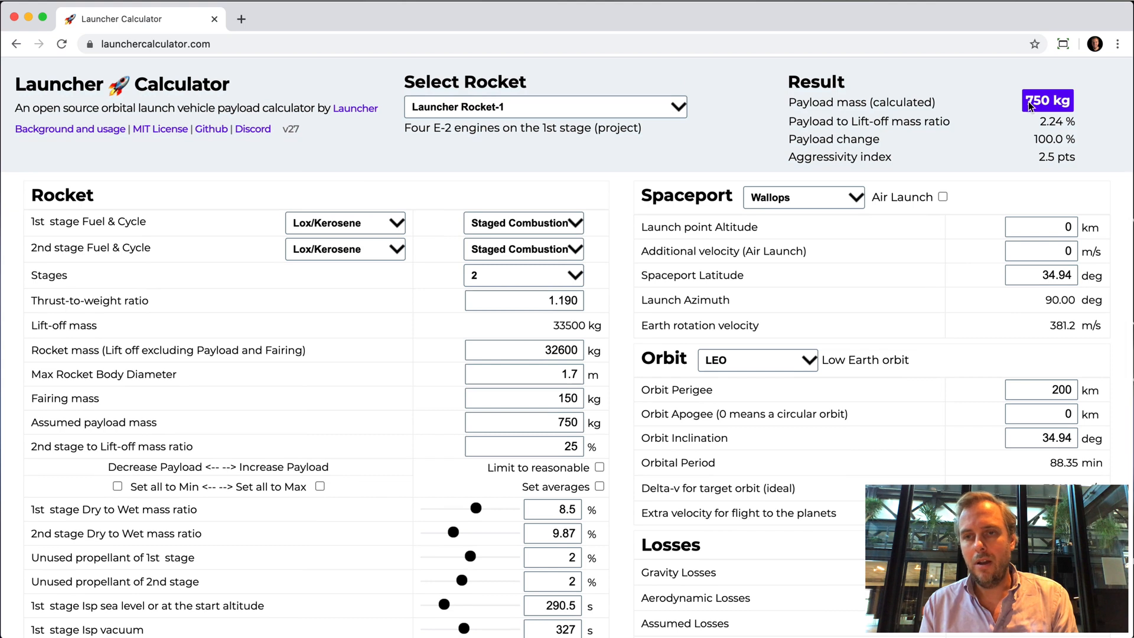
pyautogui.moveTo(1091, 98)
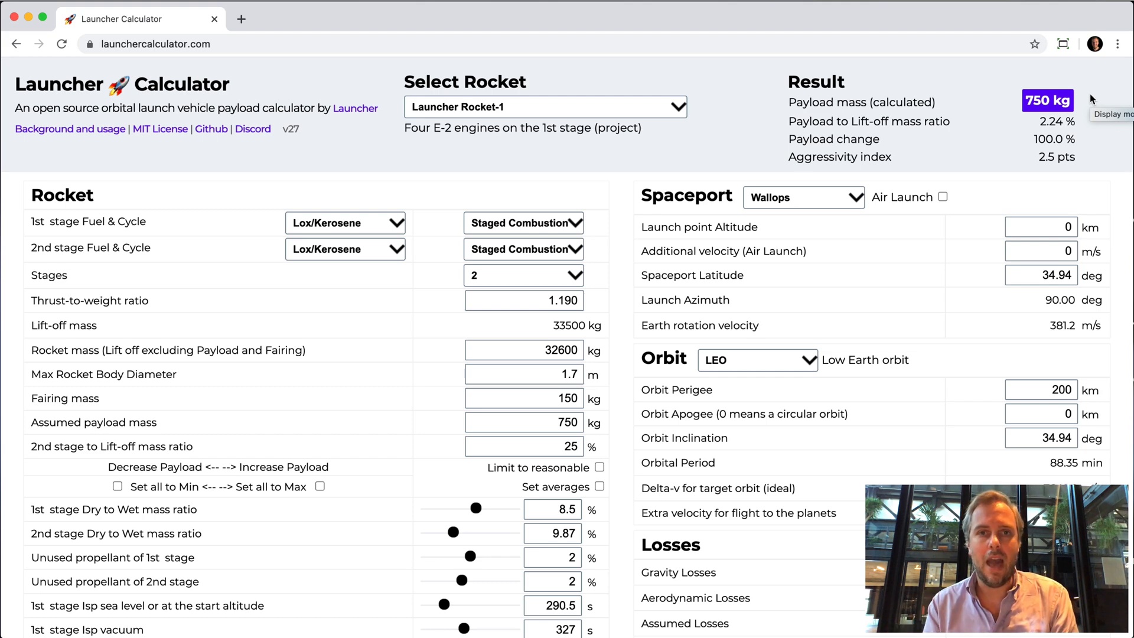
pyautogui.moveTo(1012, 82)
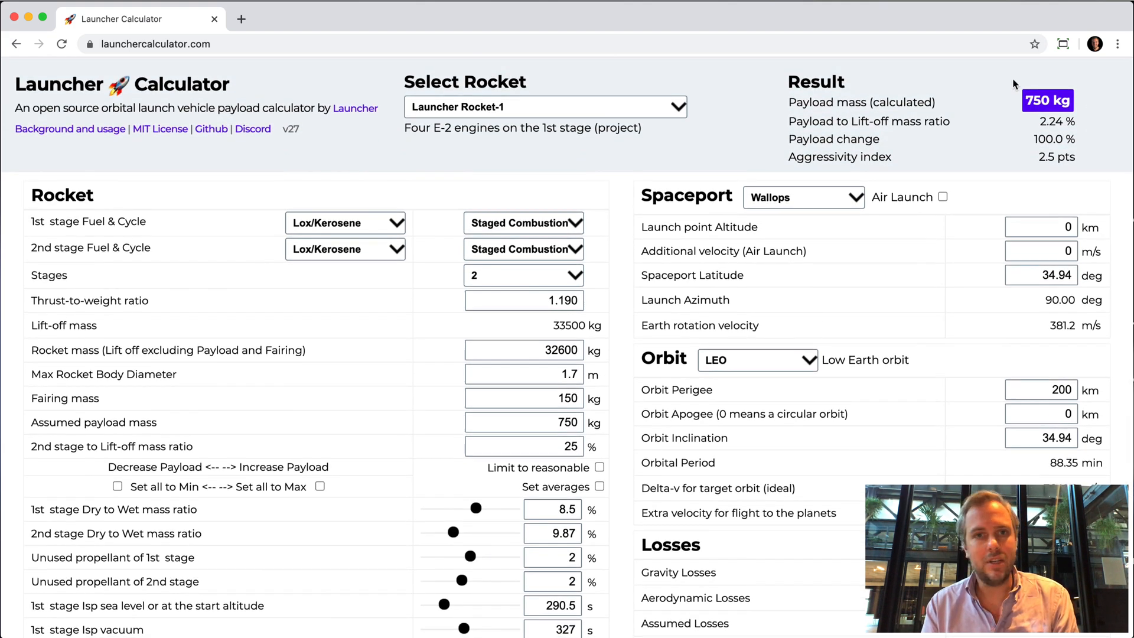
# - Make both stages' dry to wet mass ratios 0, giving an ideal 1,974 kg payload
pyautogui.scroll(-3)
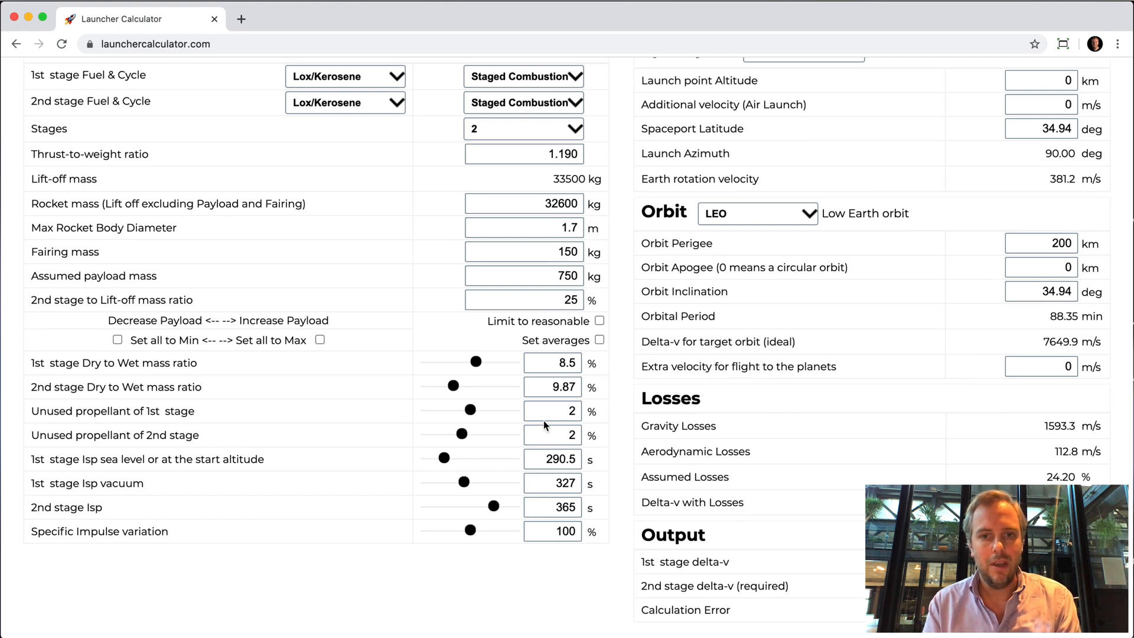
pyautogui.click(553, 363)
pyautogui.write('0')
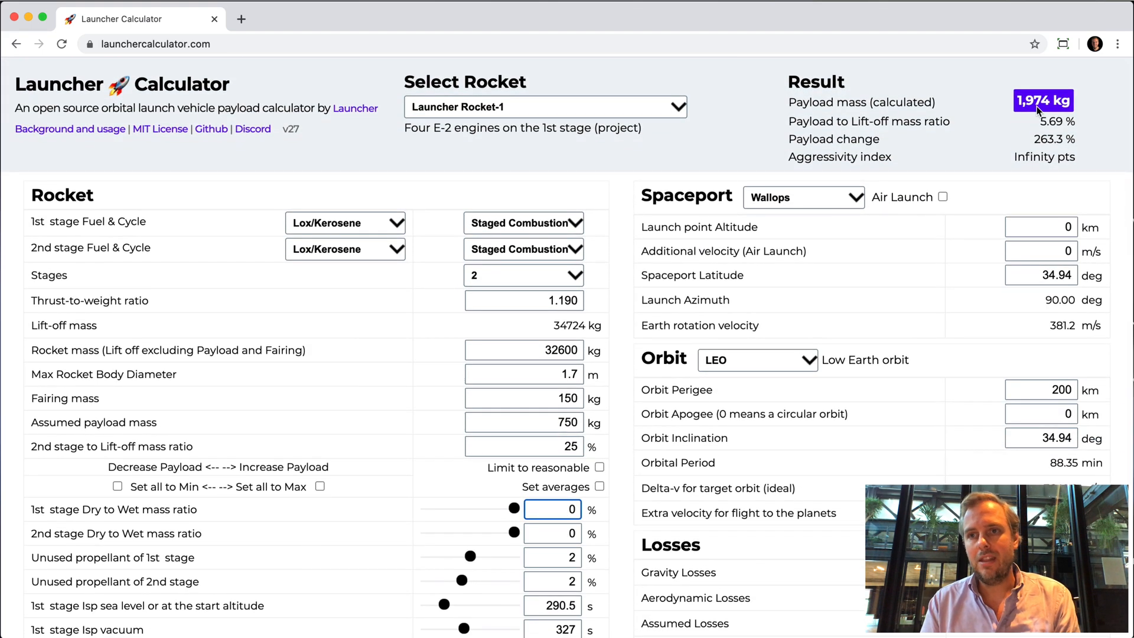
pyautogui.moveTo(1038, 119)
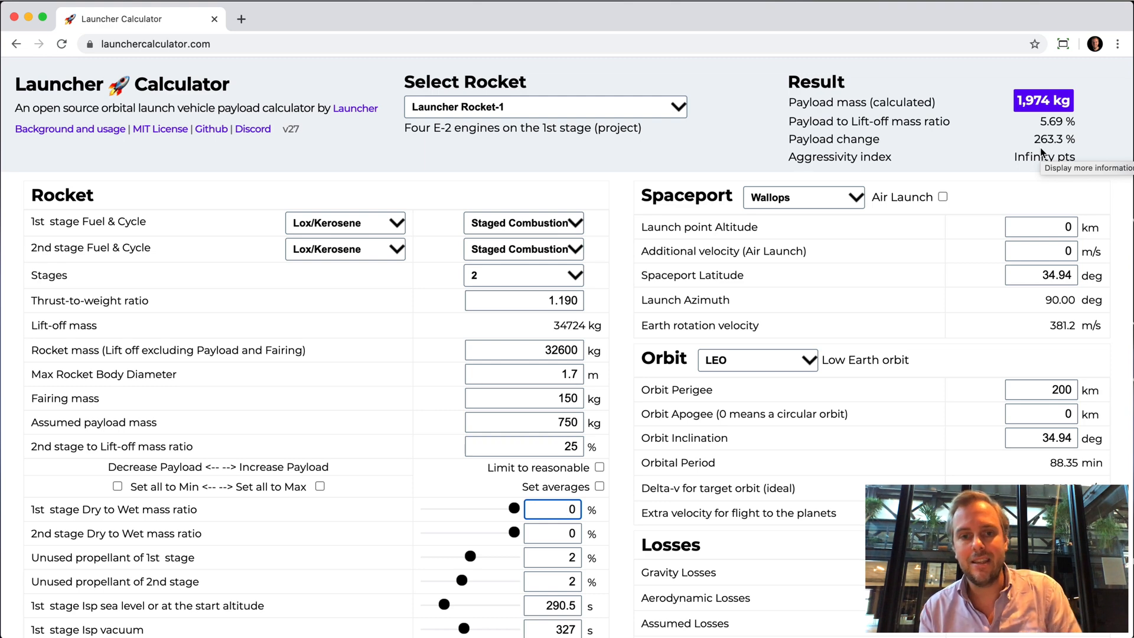
# - Increase engine specific impulse on the zero-mass rocket, raising the payload to 2,596 kg
pyautogui.scroll(-3)
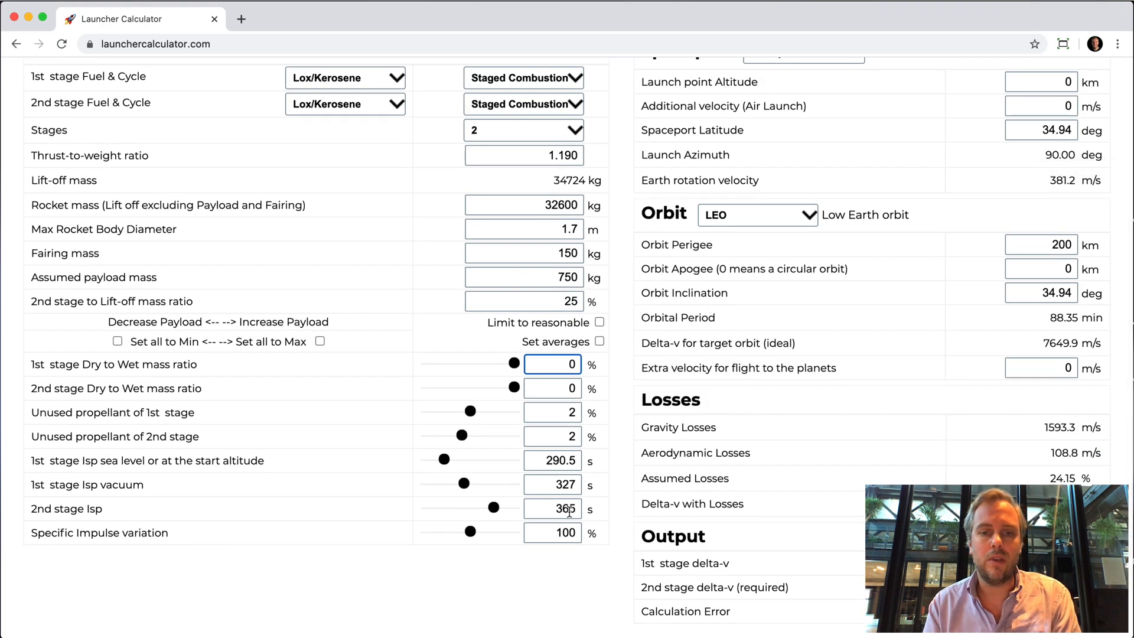
pyautogui.moveTo(470, 531); pyautogui.dragTo(515, 532)
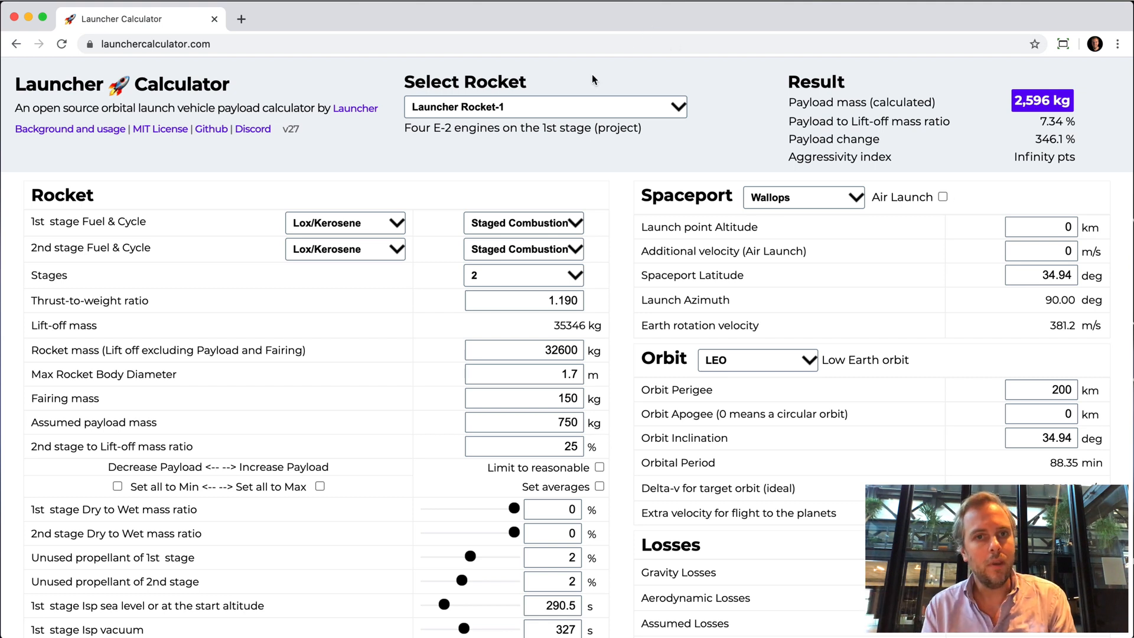
# - Load the SpaceX Falcon 9 FT preset and briefly toggle air launch on and off
pyautogui.scroll(-3)
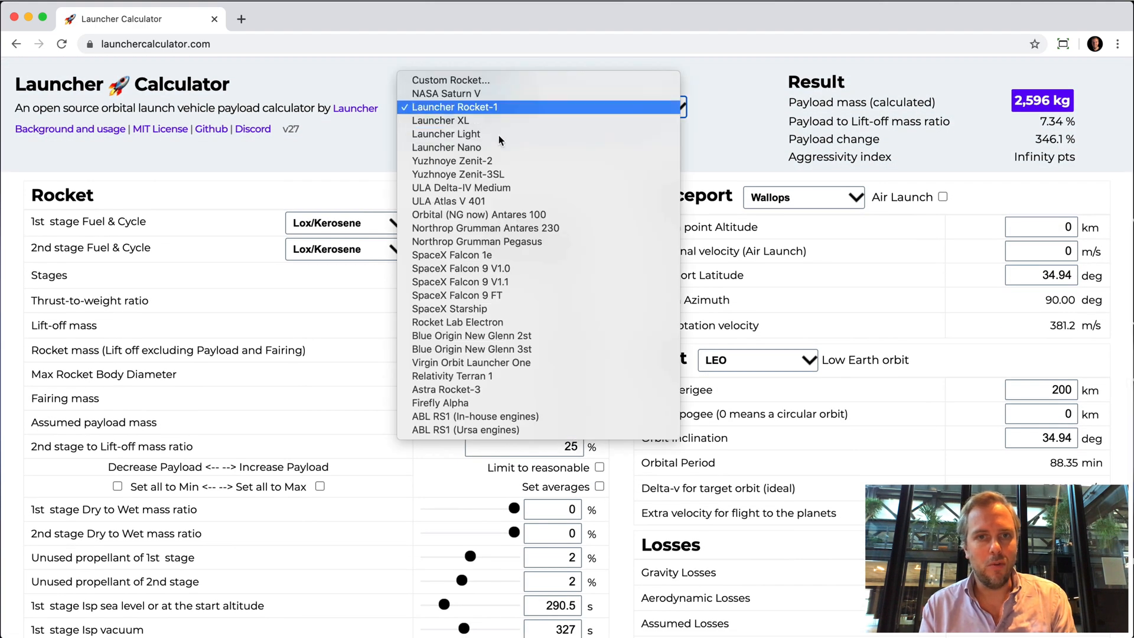
pyautogui.click(456, 296)
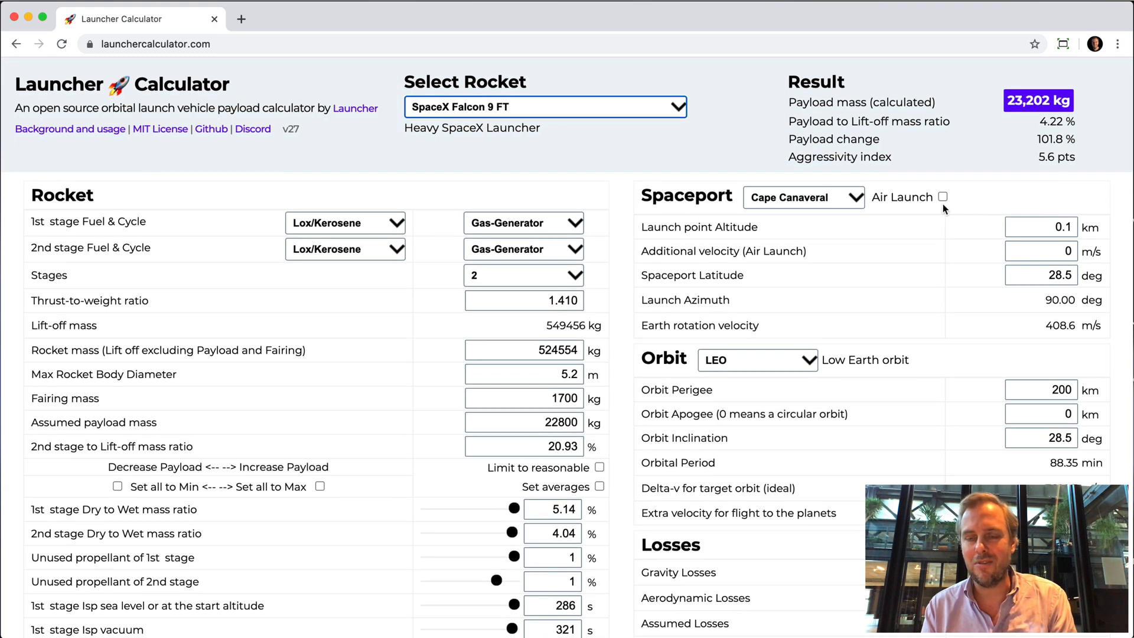
pyautogui.moveTo(944, 197)
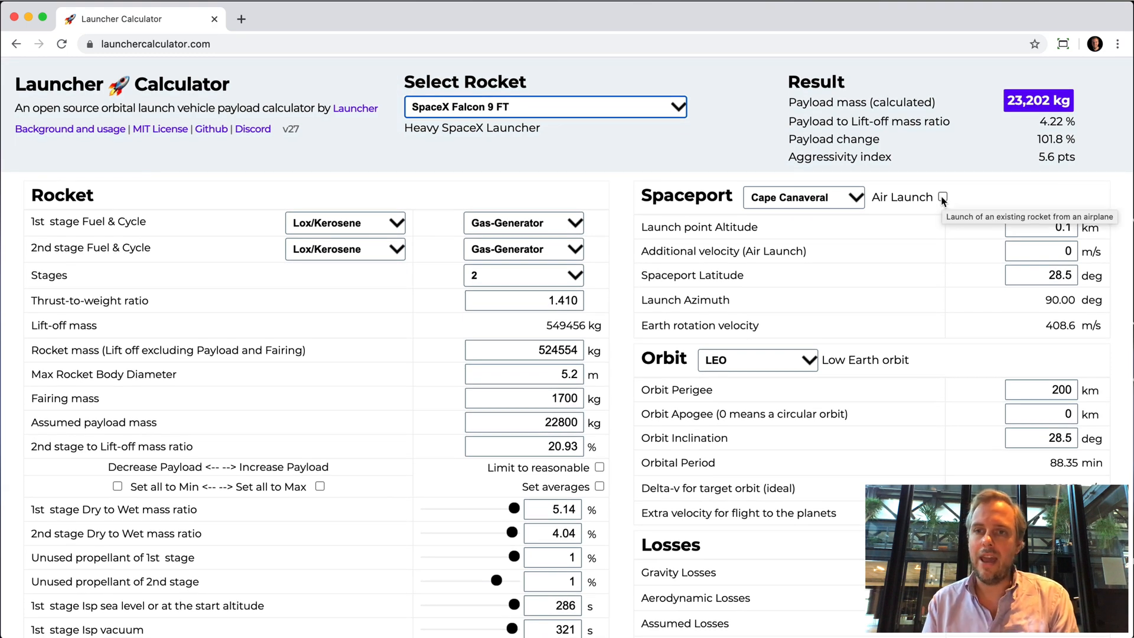
pyautogui.click(942, 197)
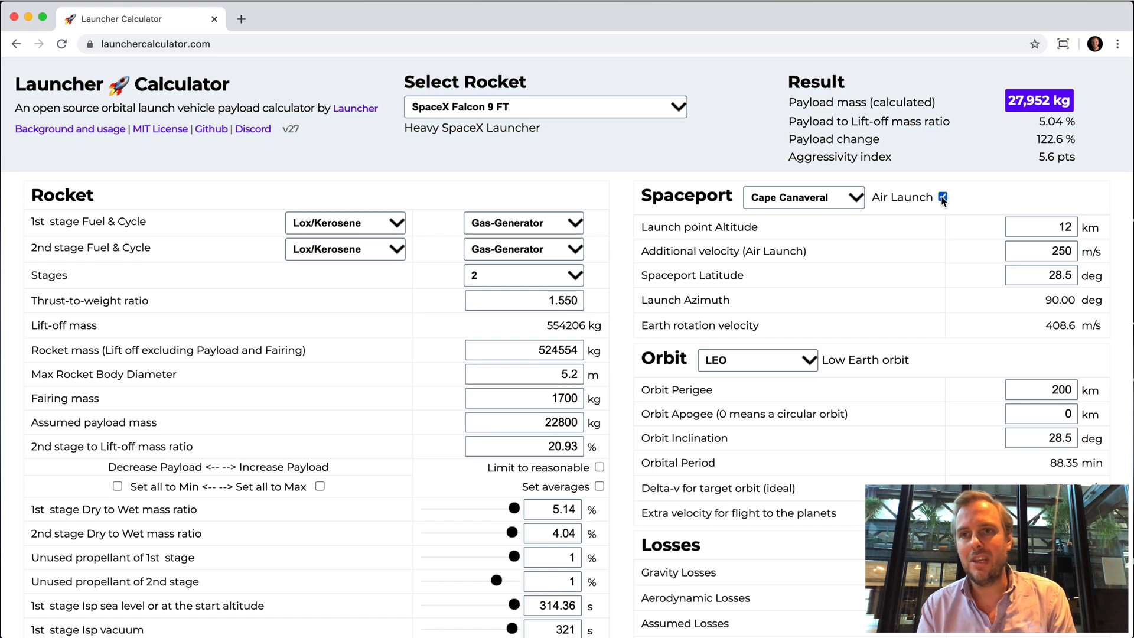
pyautogui.click(938, 197)
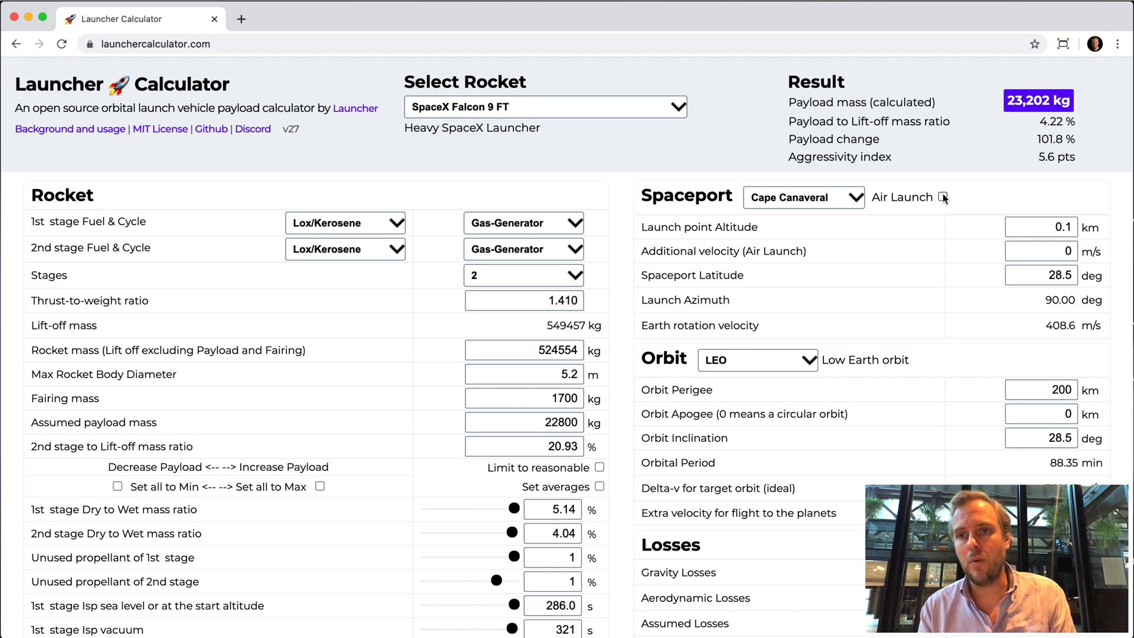
# - Enable air launch from 12 km at 250 m/s, raising the Falcon 9 FT payload to 27,952 kg
pyautogui.click(937, 197)
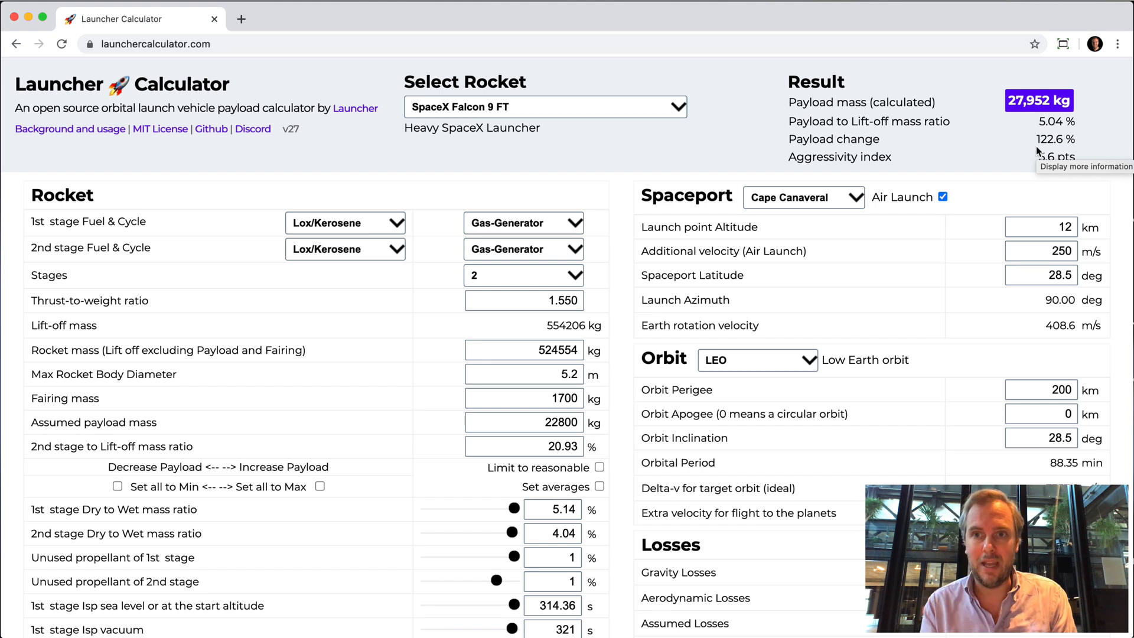
pyautogui.moveTo(944, 198)
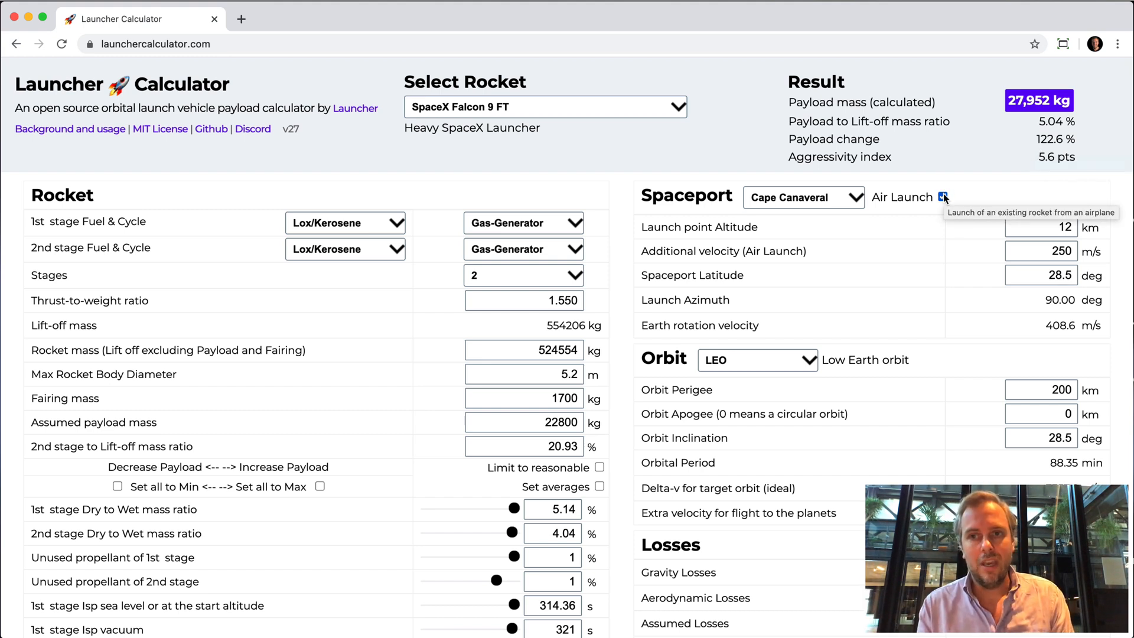
pyautogui.click(943, 198)
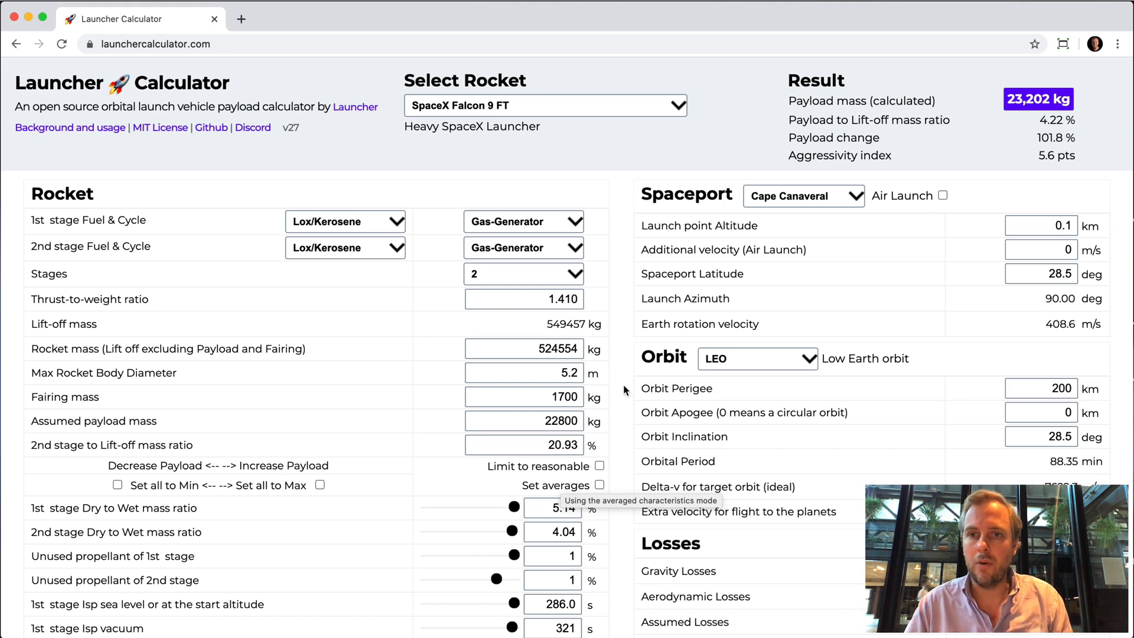
pyautogui.click(941, 195)
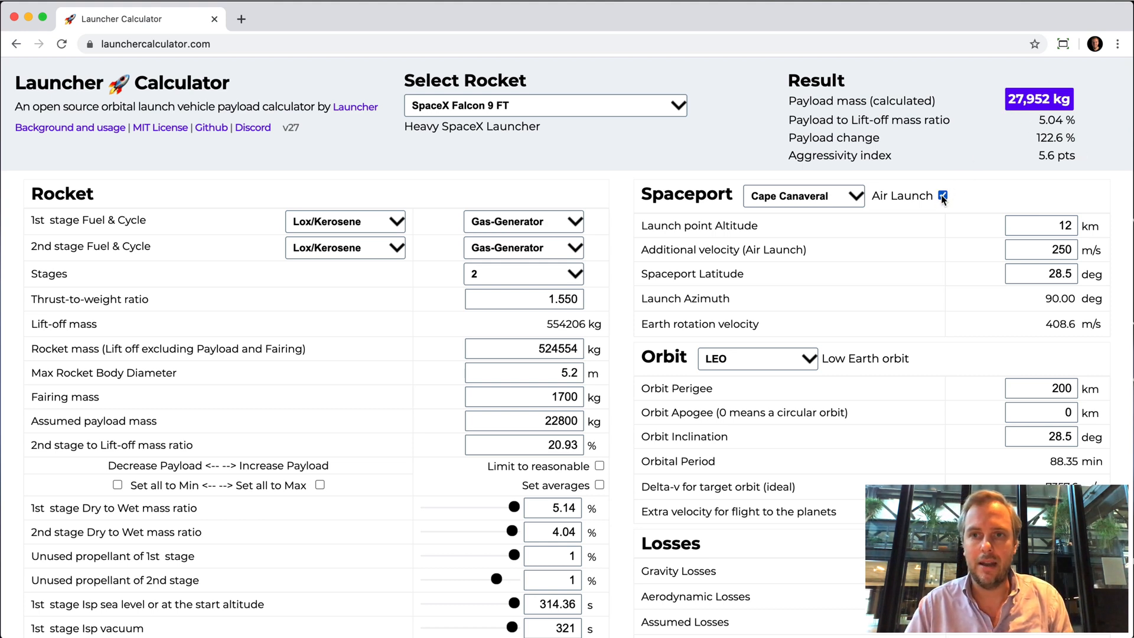
# - Turn air launch off so the Falcon 9 FT returns to 23,202 kg, keeping low Earth orbit
pyautogui.click(941, 196)
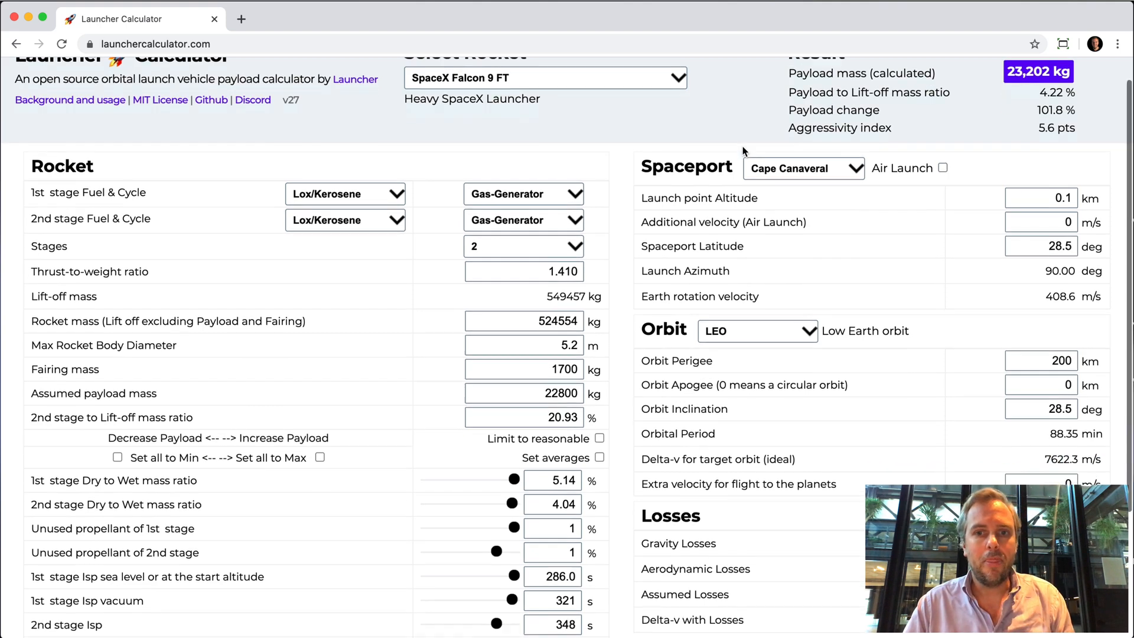
pyautogui.click(756, 331)
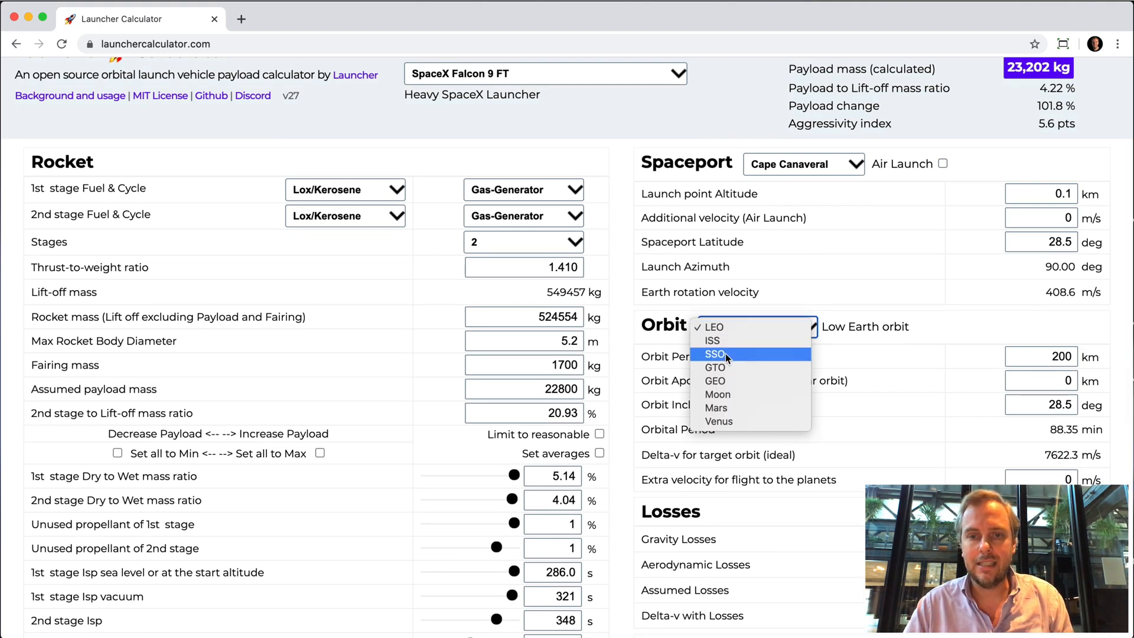
pyautogui.moveTo(715, 368)
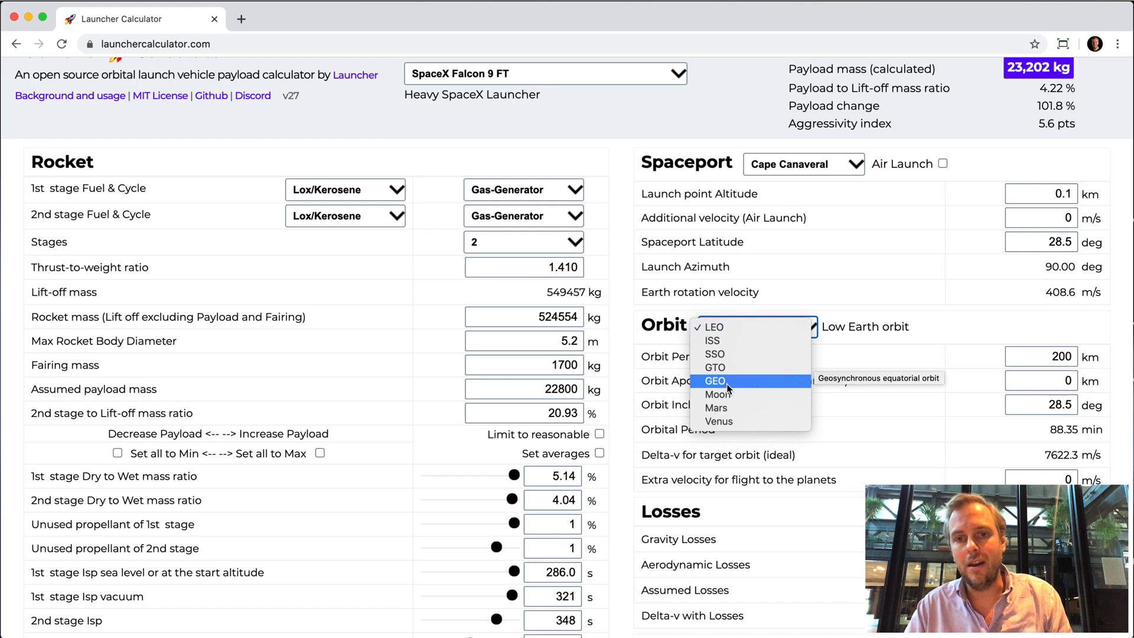
pyautogui.moveTo(908, 262)
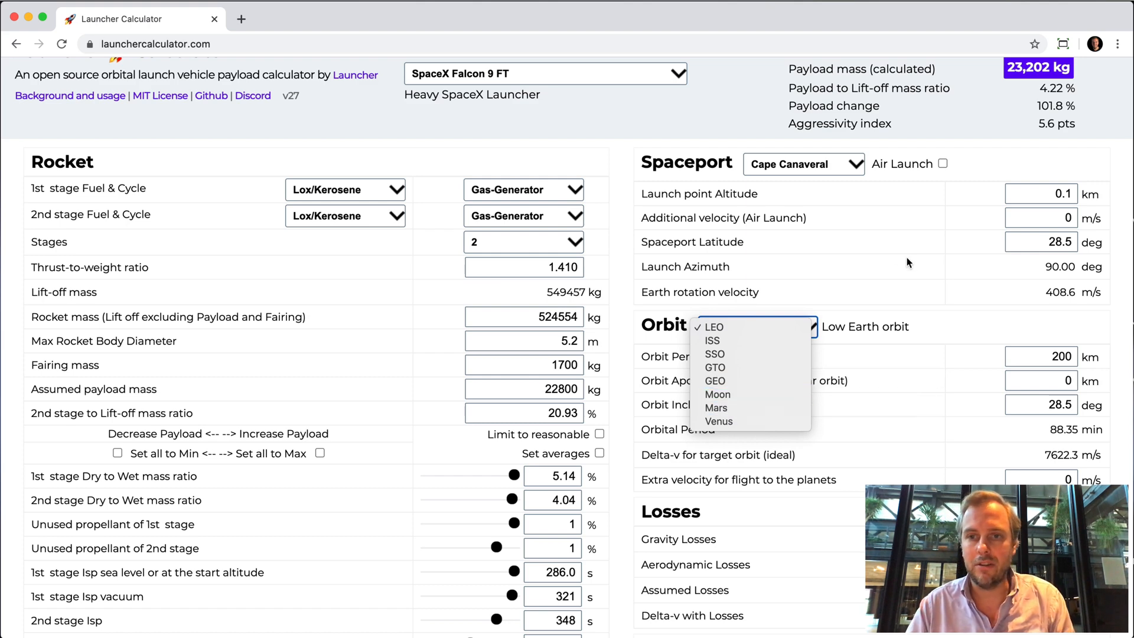
pyautogui.click(712, 326)
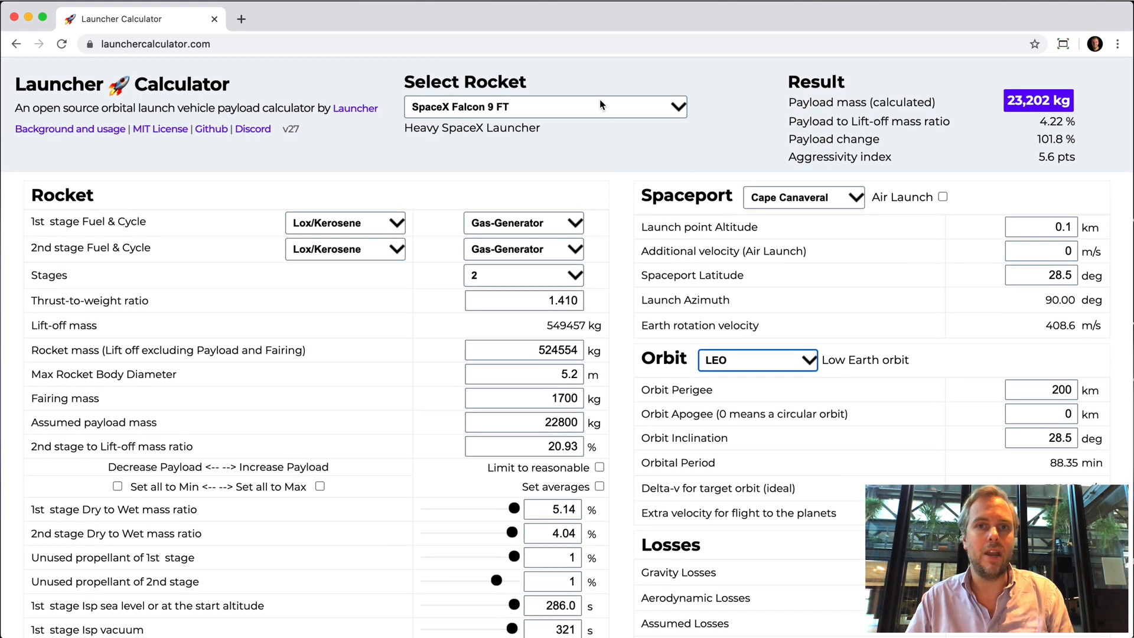
# - Start a custom rocket with one SpaceX Raptor engine on the first stage
pyautogui.click(542, 106)
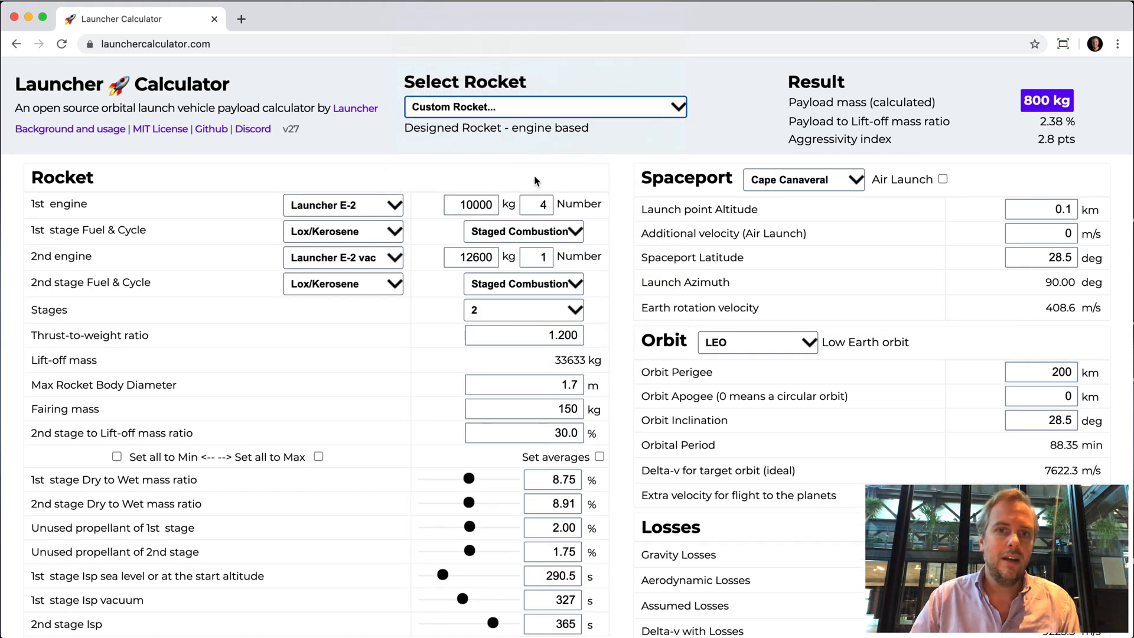
pyautogui.click(343, 204)
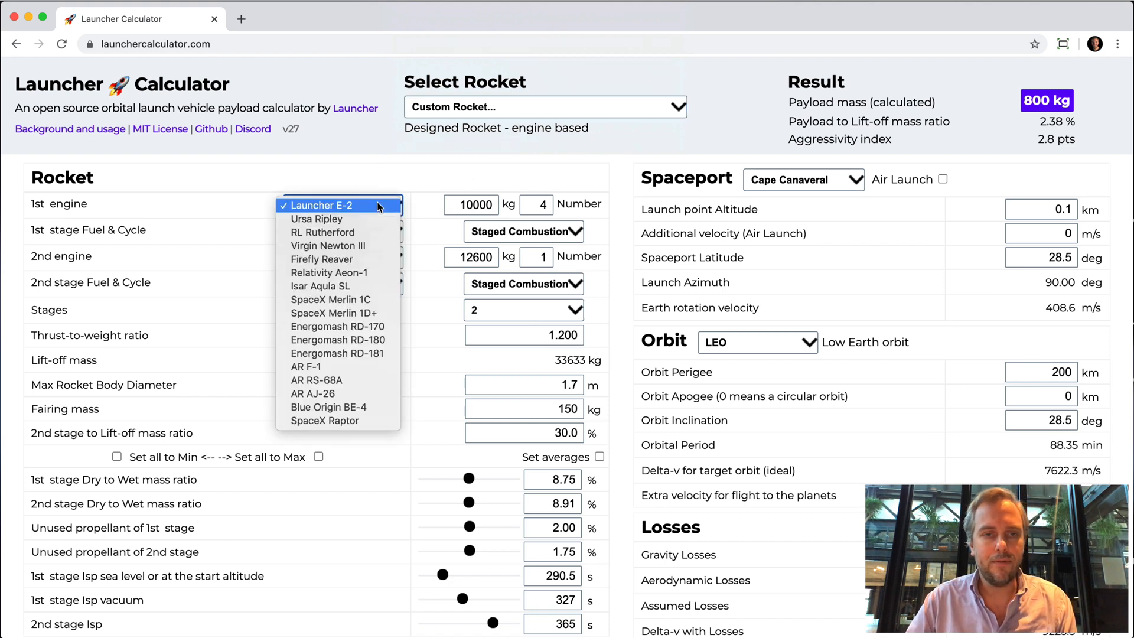
pyautogui.moveTo(317, 218)
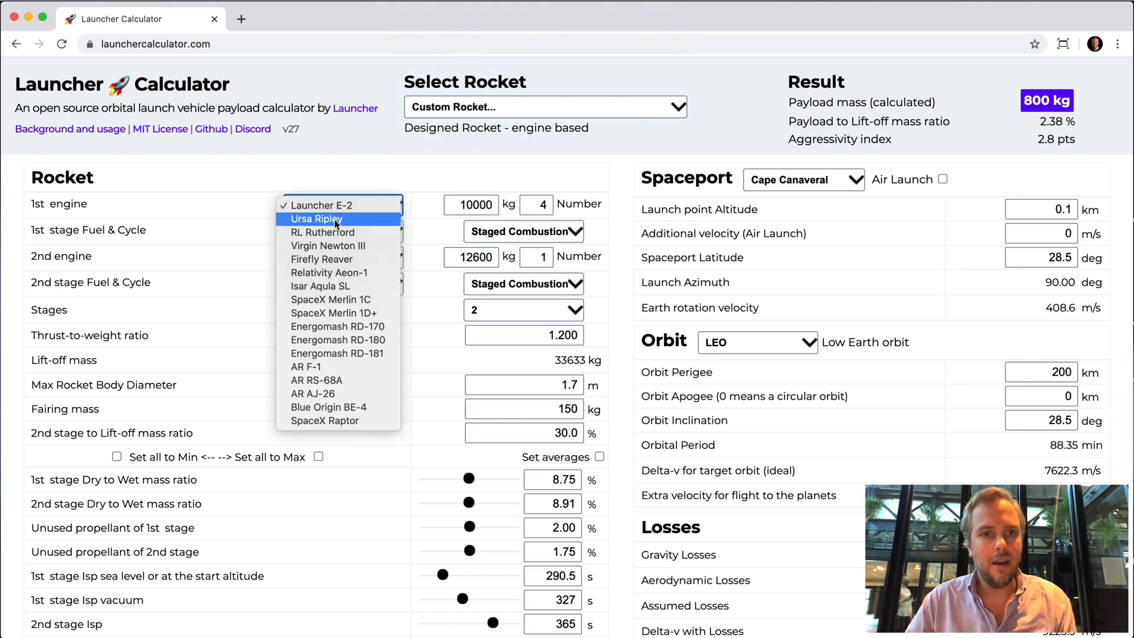
pyautogui.moveTo(338, 326)
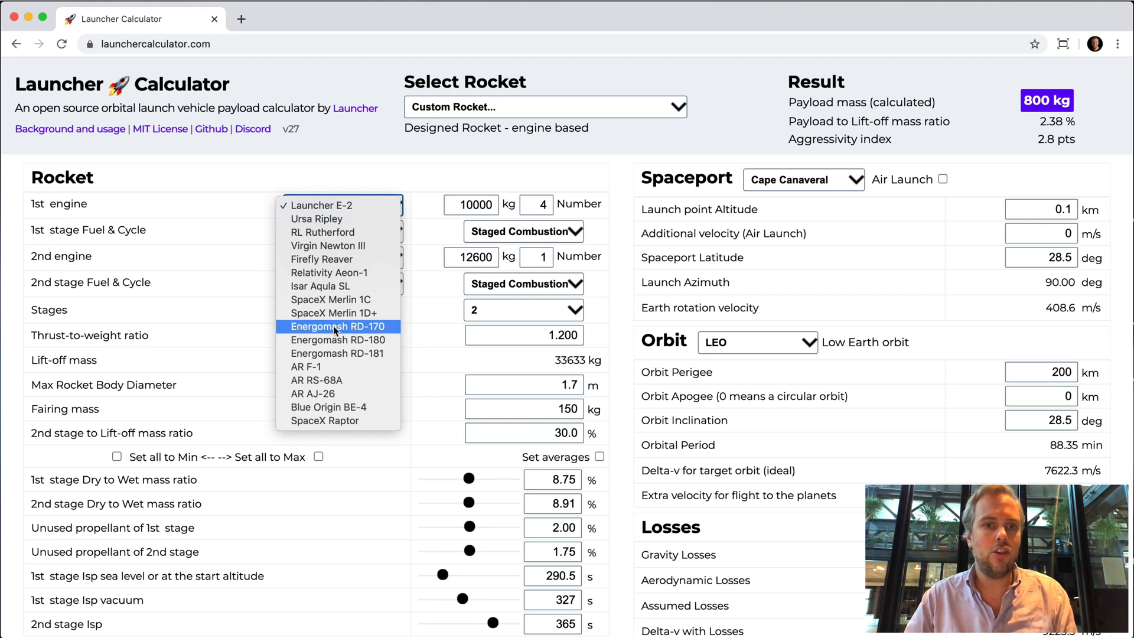
pyautogui.moveTo(331, 420)
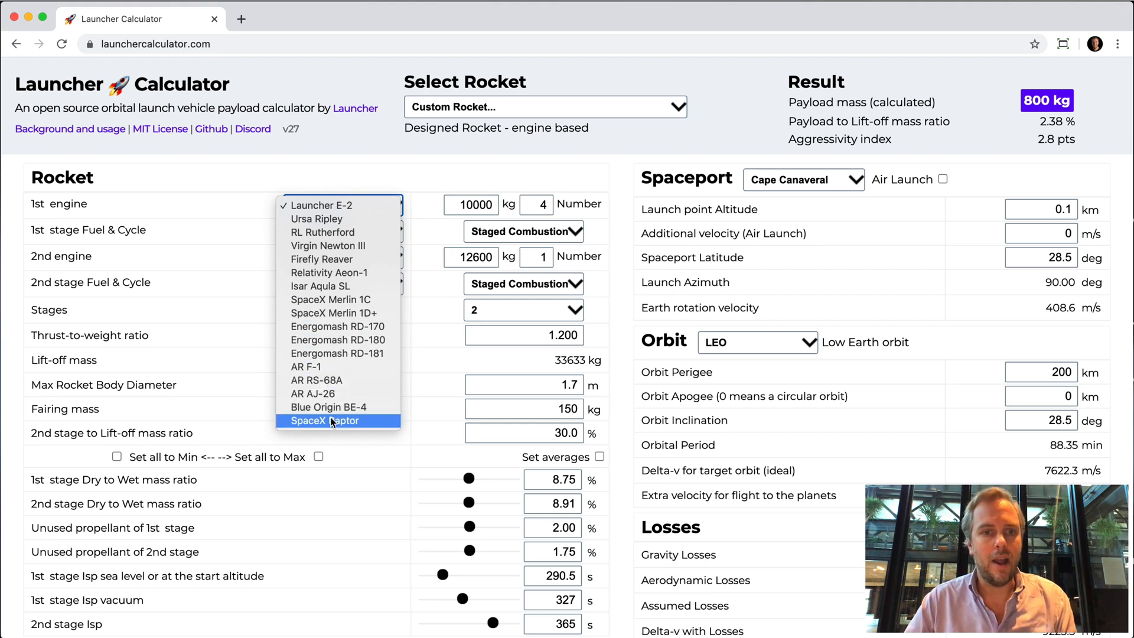
pyautogui.click(321, 421)
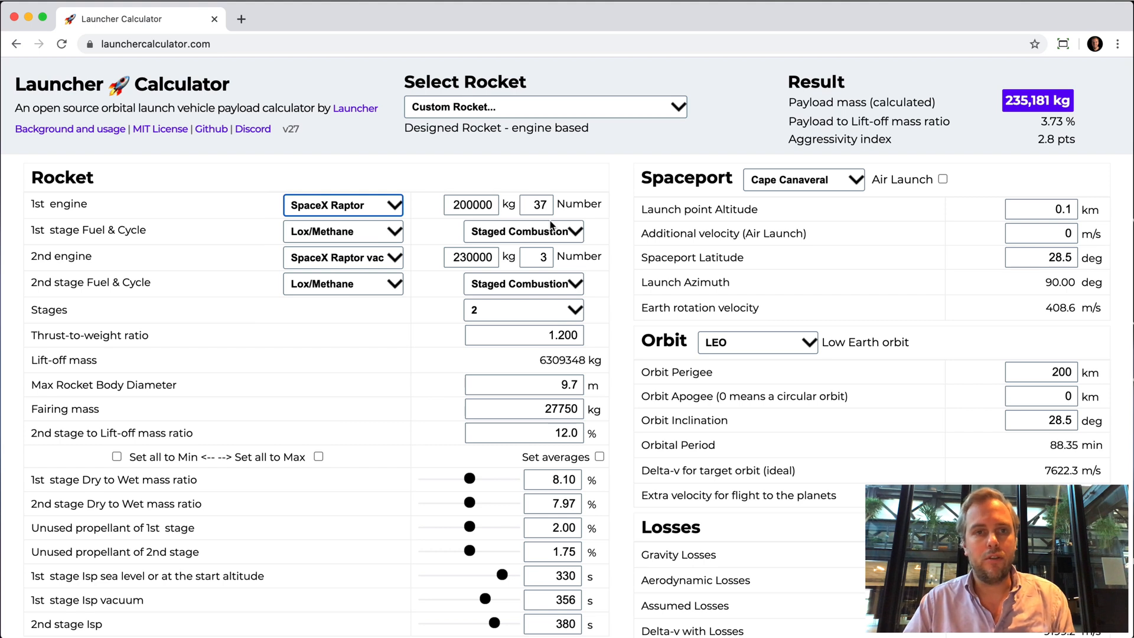
pyautogui.click(536, 205)
pyautogui.write('1')
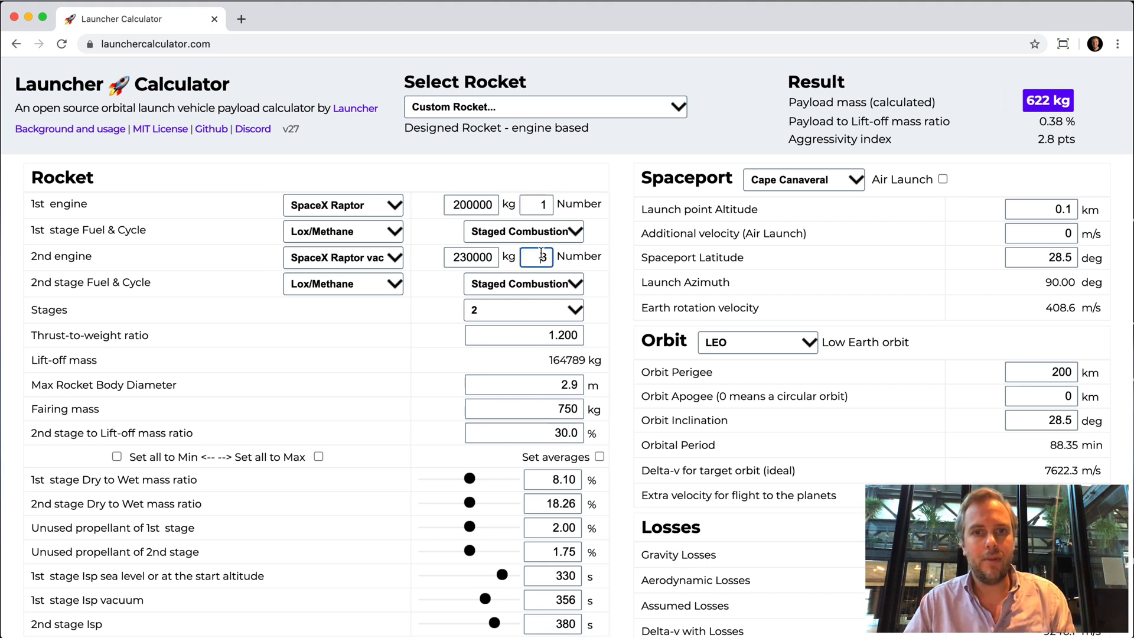
# - Use SpaceX Merlin 1D+v engines on the second stage, giving 2,744 kg
pyautogui.click(344, 256)
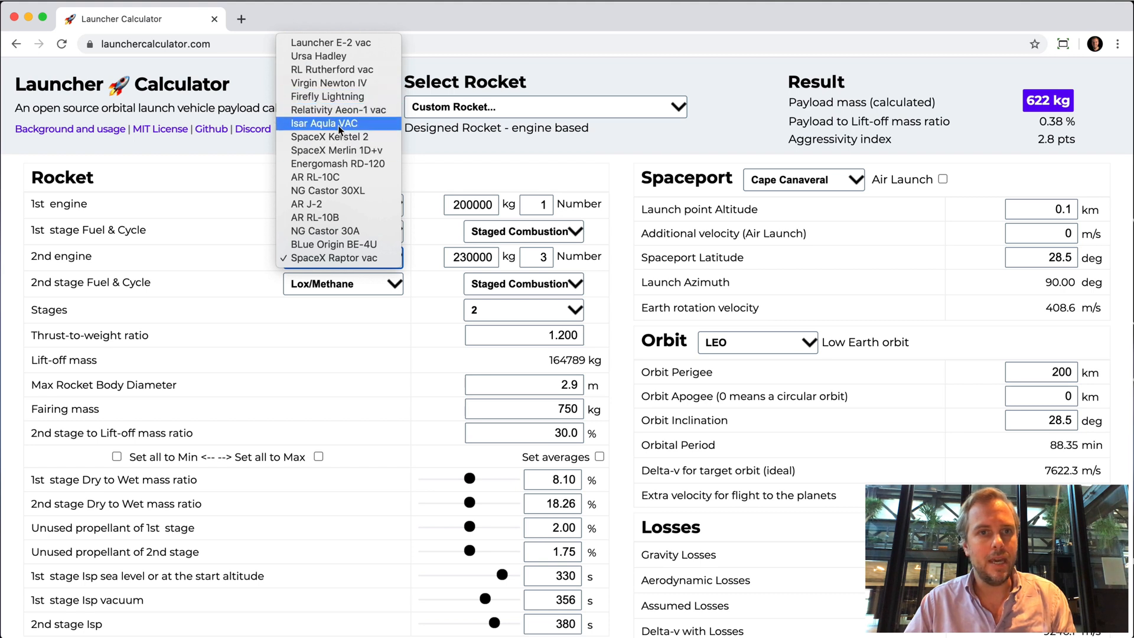
pyautogui.click(337, 149)
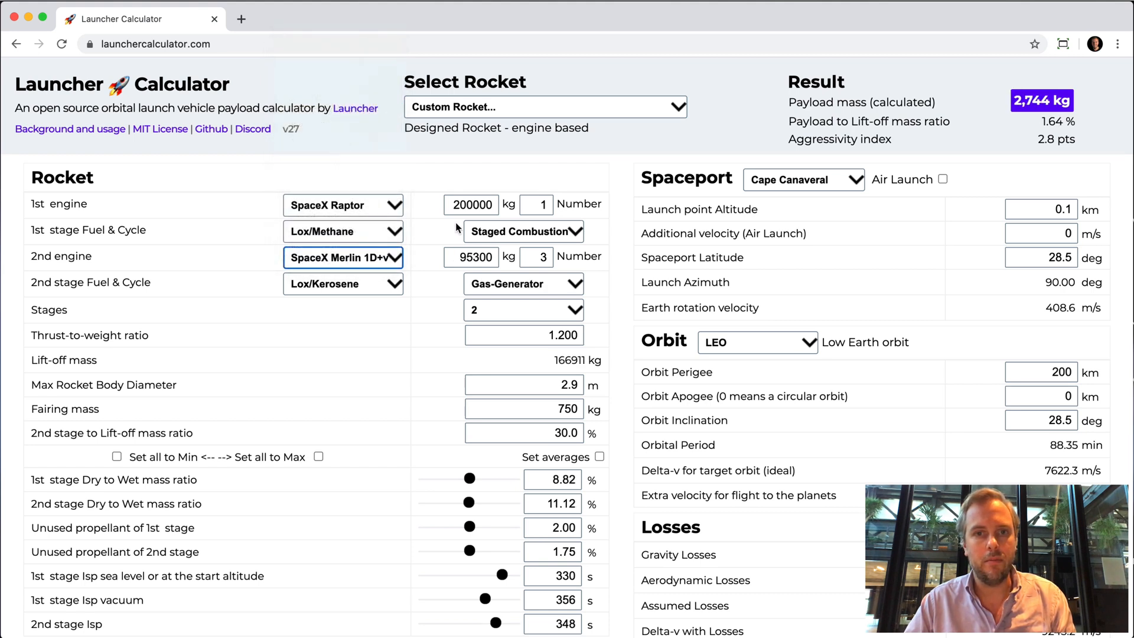
# - Give the second stage a single Merlin 1D+v engine, raising the payload to 4,500 kg, keeping Raptor first
pyautogui.click(535, 256)
pyautogui.write('1')
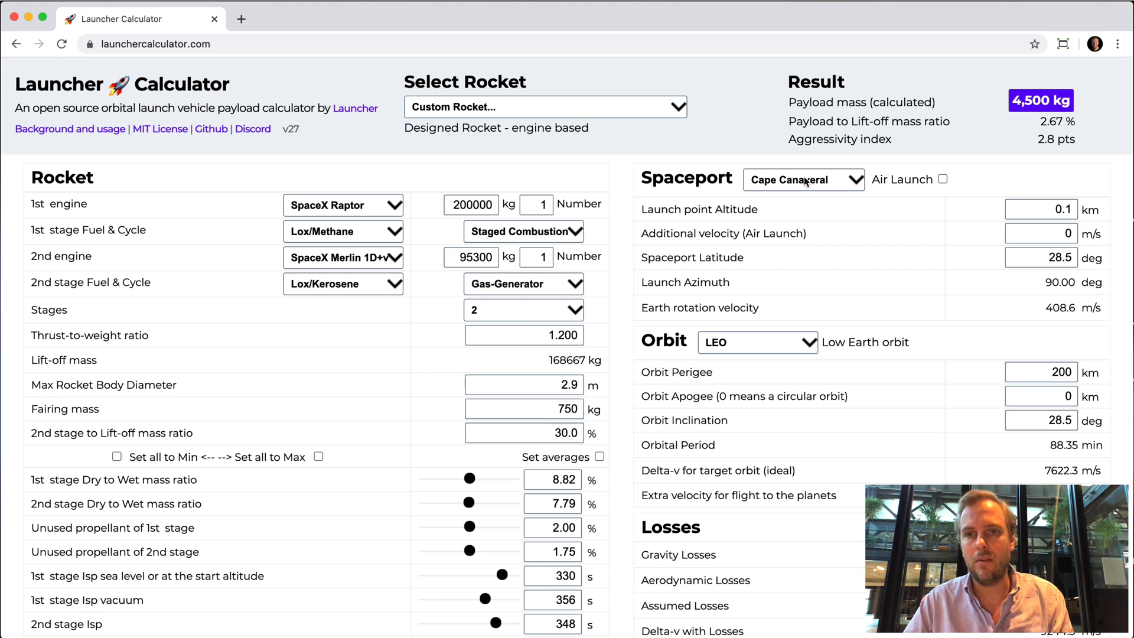
pyautogui.moveTo(1041, 100)
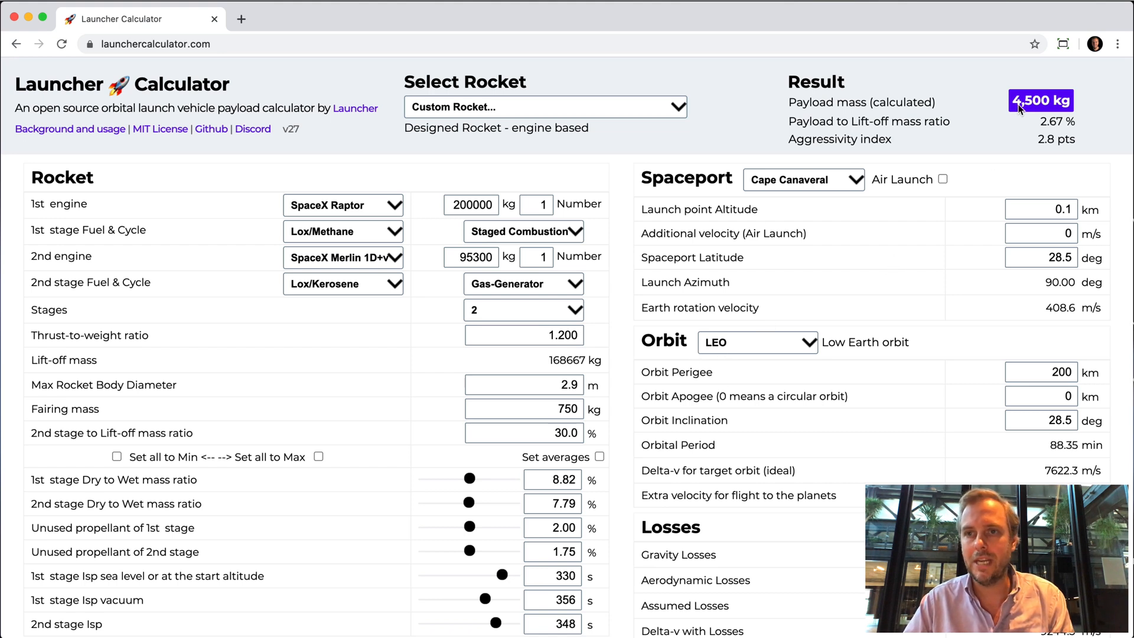
pyautogui.moveTo(1019, 108)
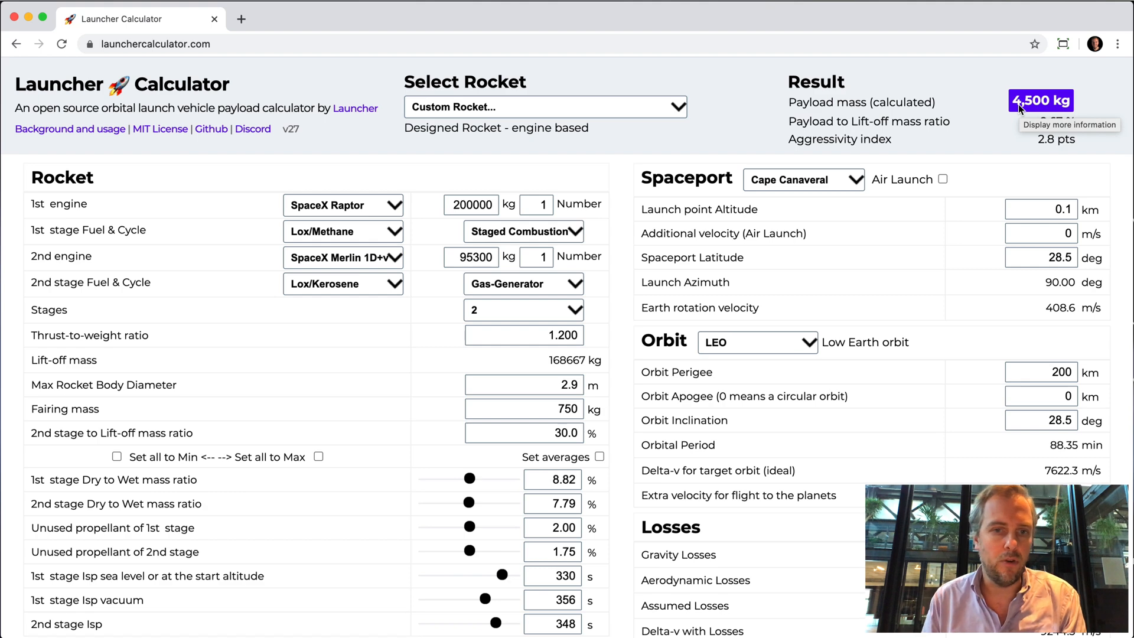
pyautogui.moveTo(497, 175)
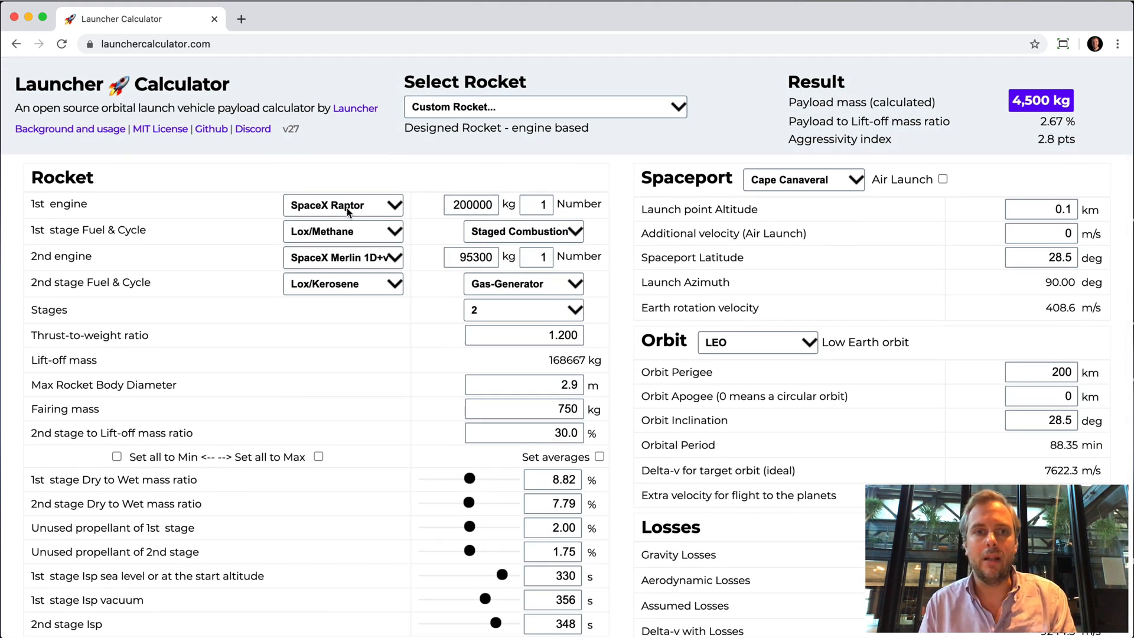
pyautogui.click(344, 204)
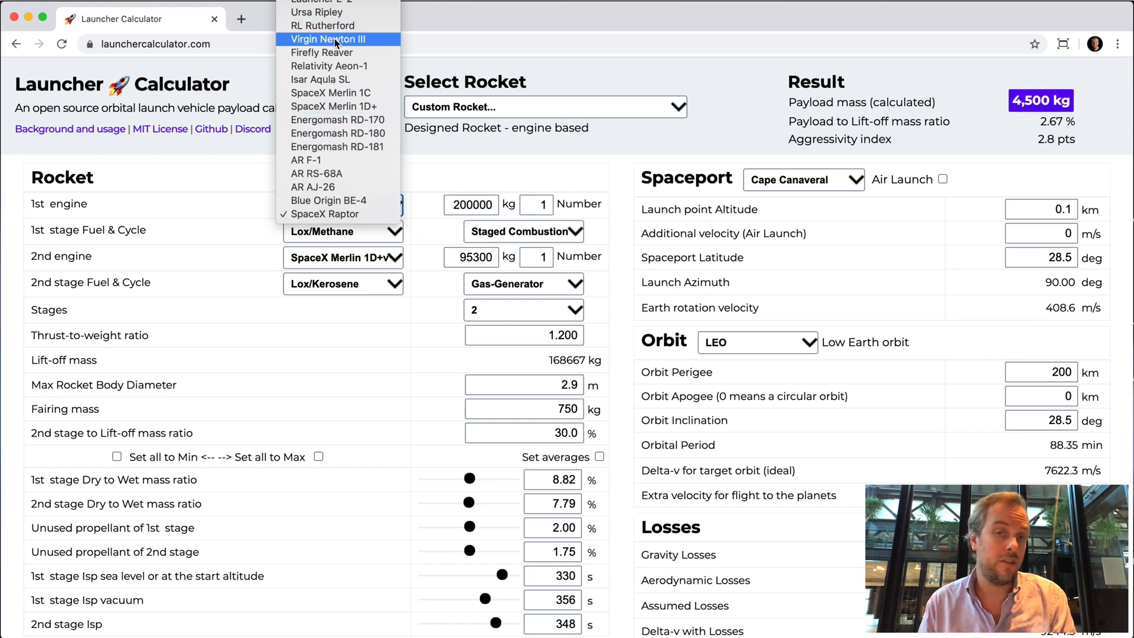
pyautogui.click(328, 213)
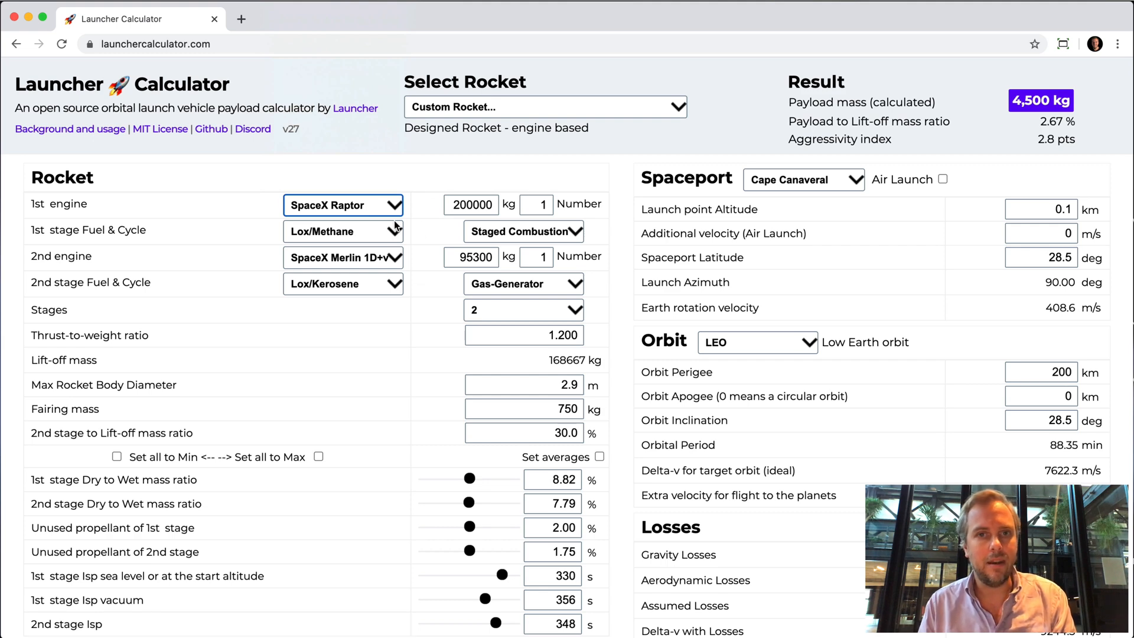
pyautogui.click(543, 106)
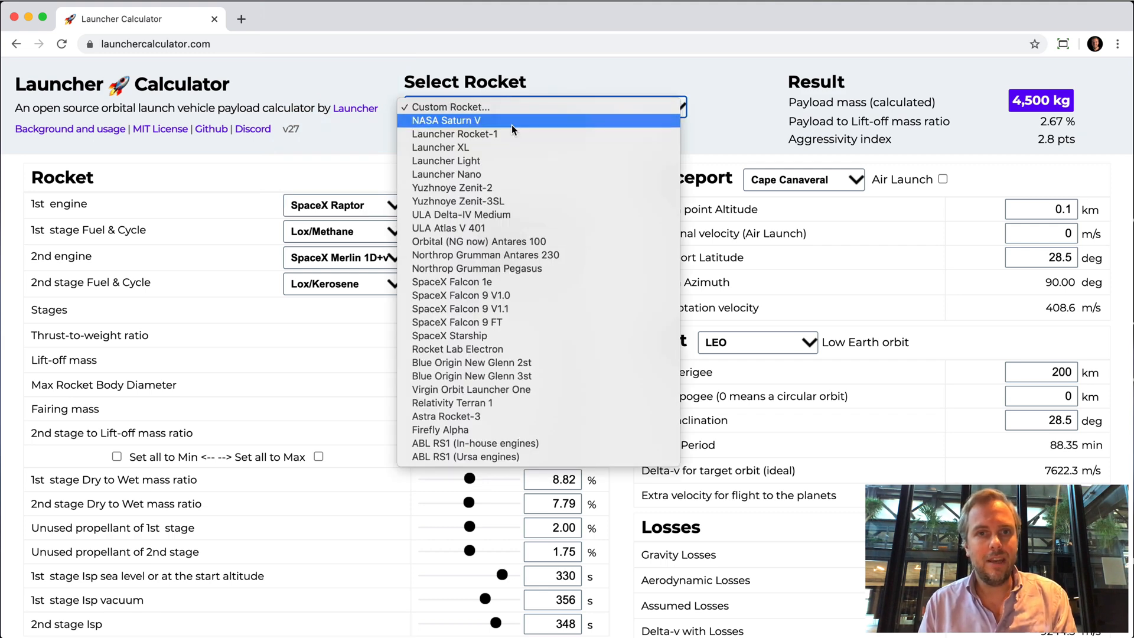
# - Load the NASA Saturn V preset before heading to the Github repository link
pyautogui.click(211, 129)
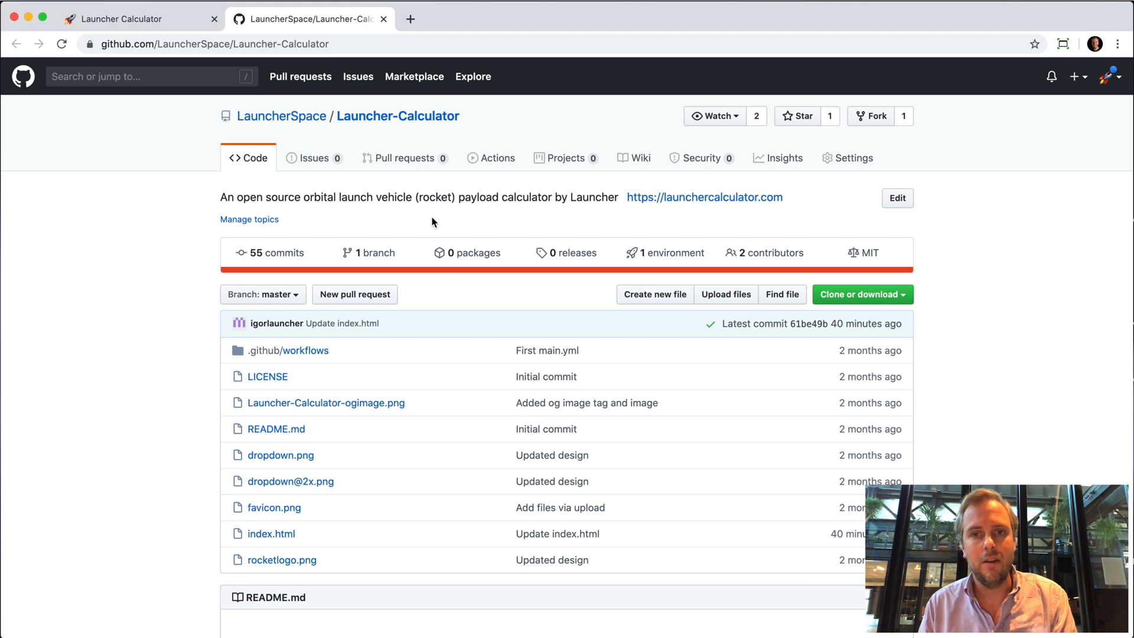
pyautogui.moveTo(643, 221)
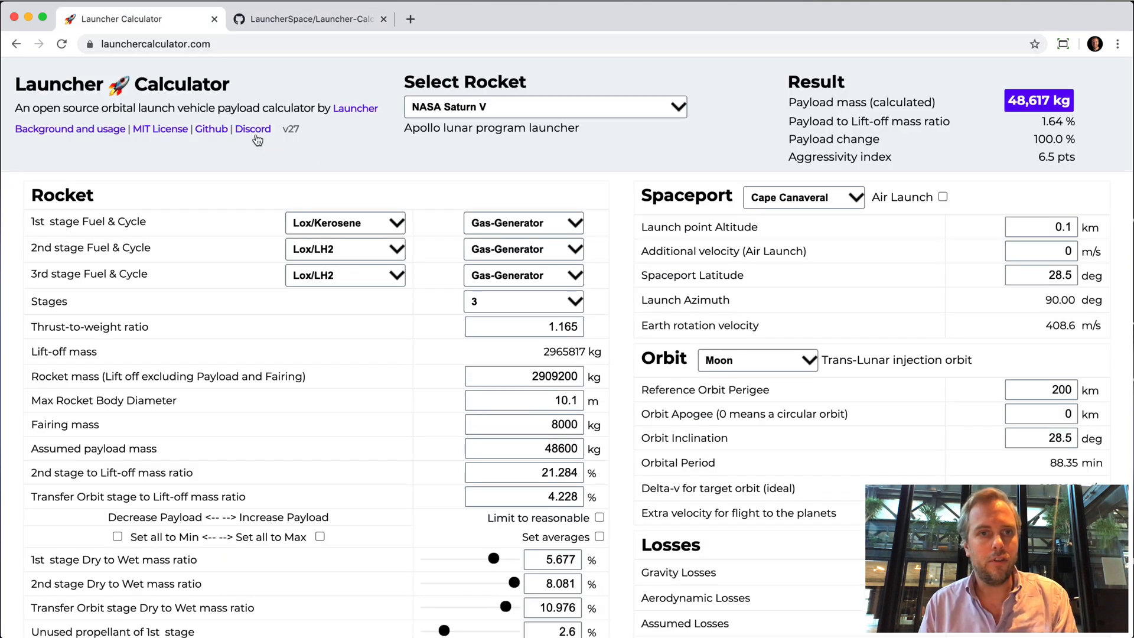
pyautogui.moveTo(253, 129)
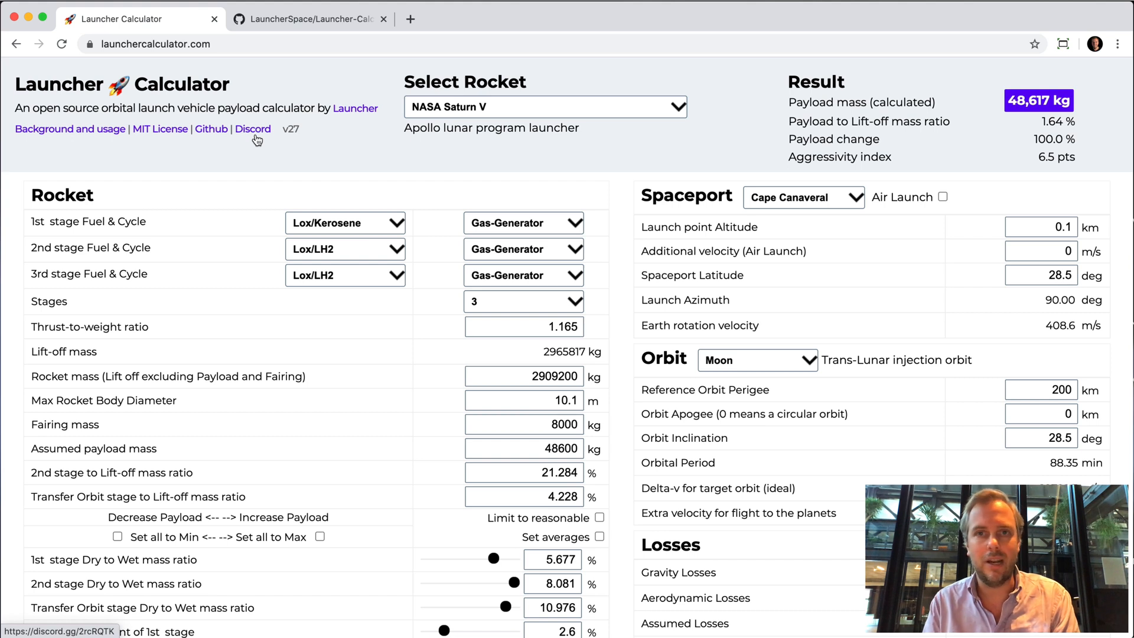
pyautogui.moveTo(508, 19)
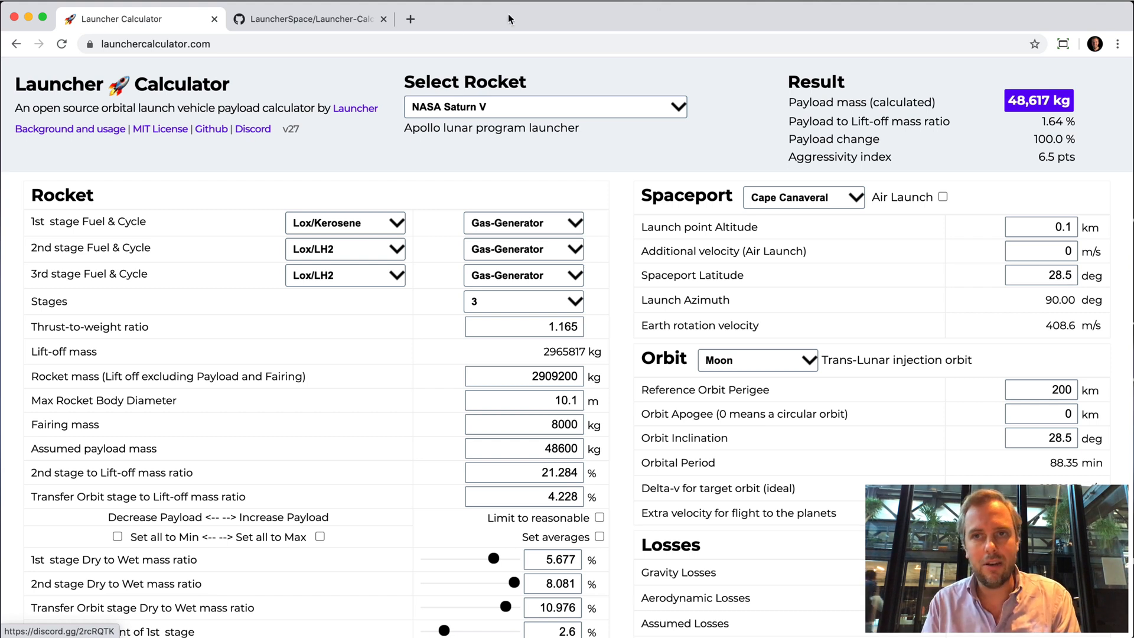